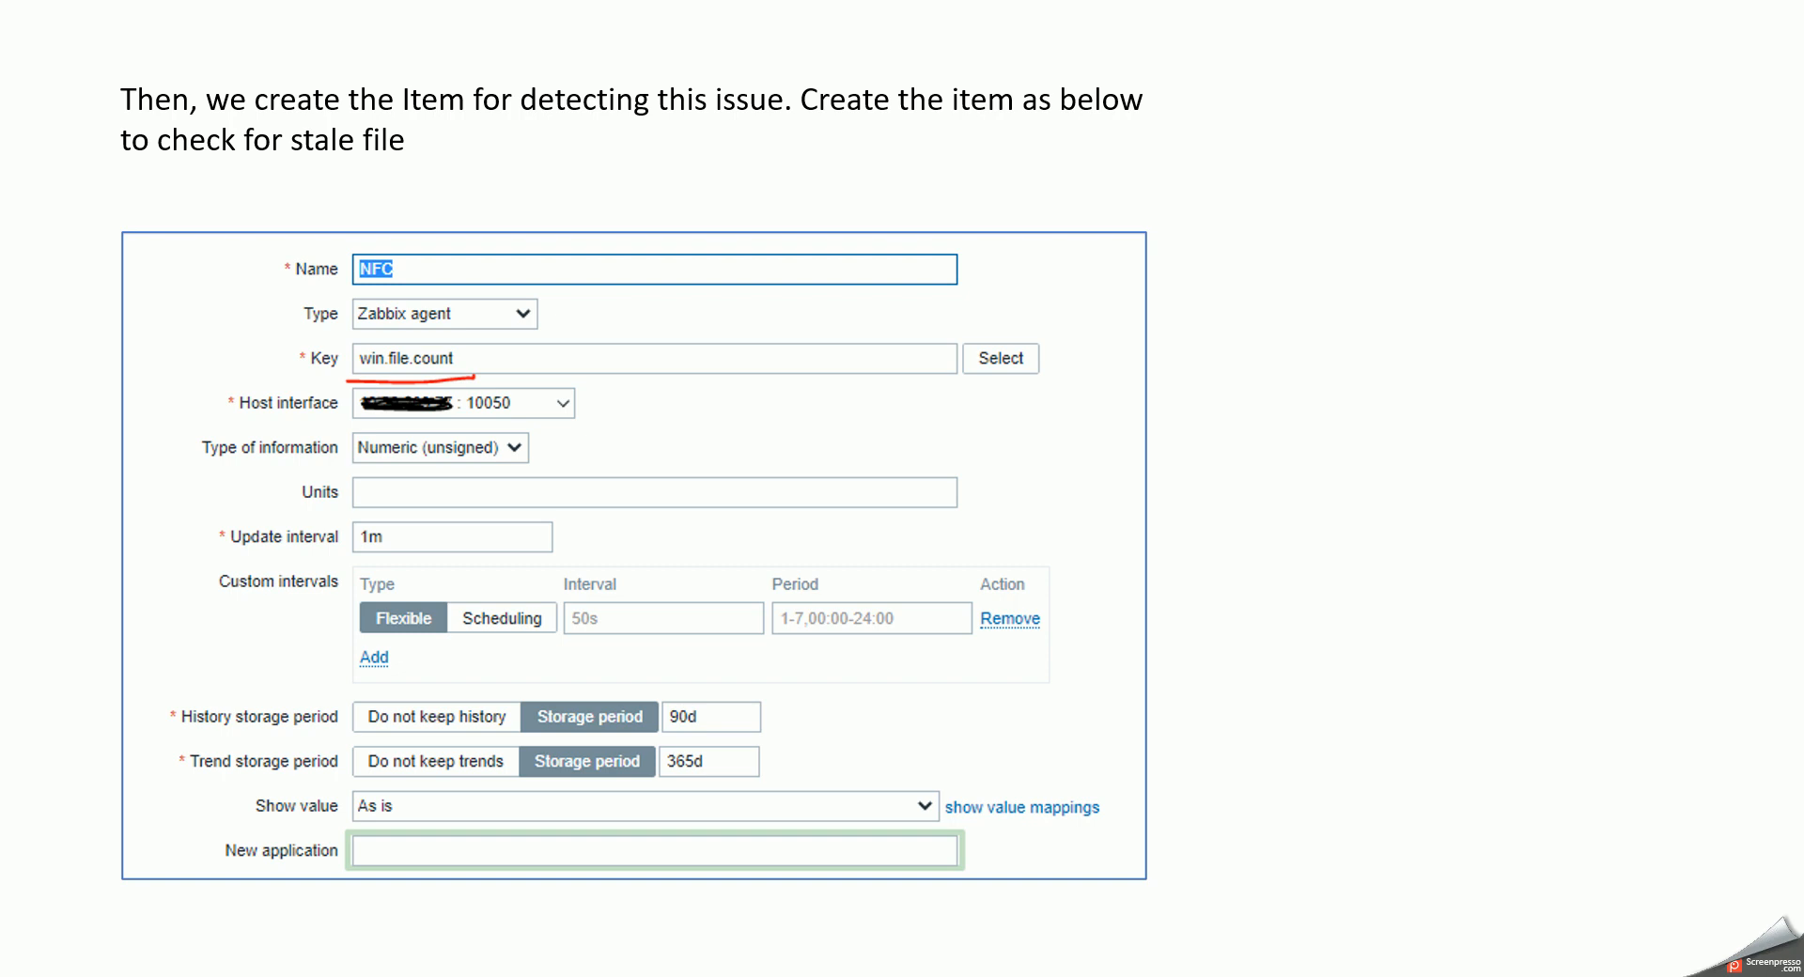
{"action": "mouse_move", "coordinate": [489, 357]}
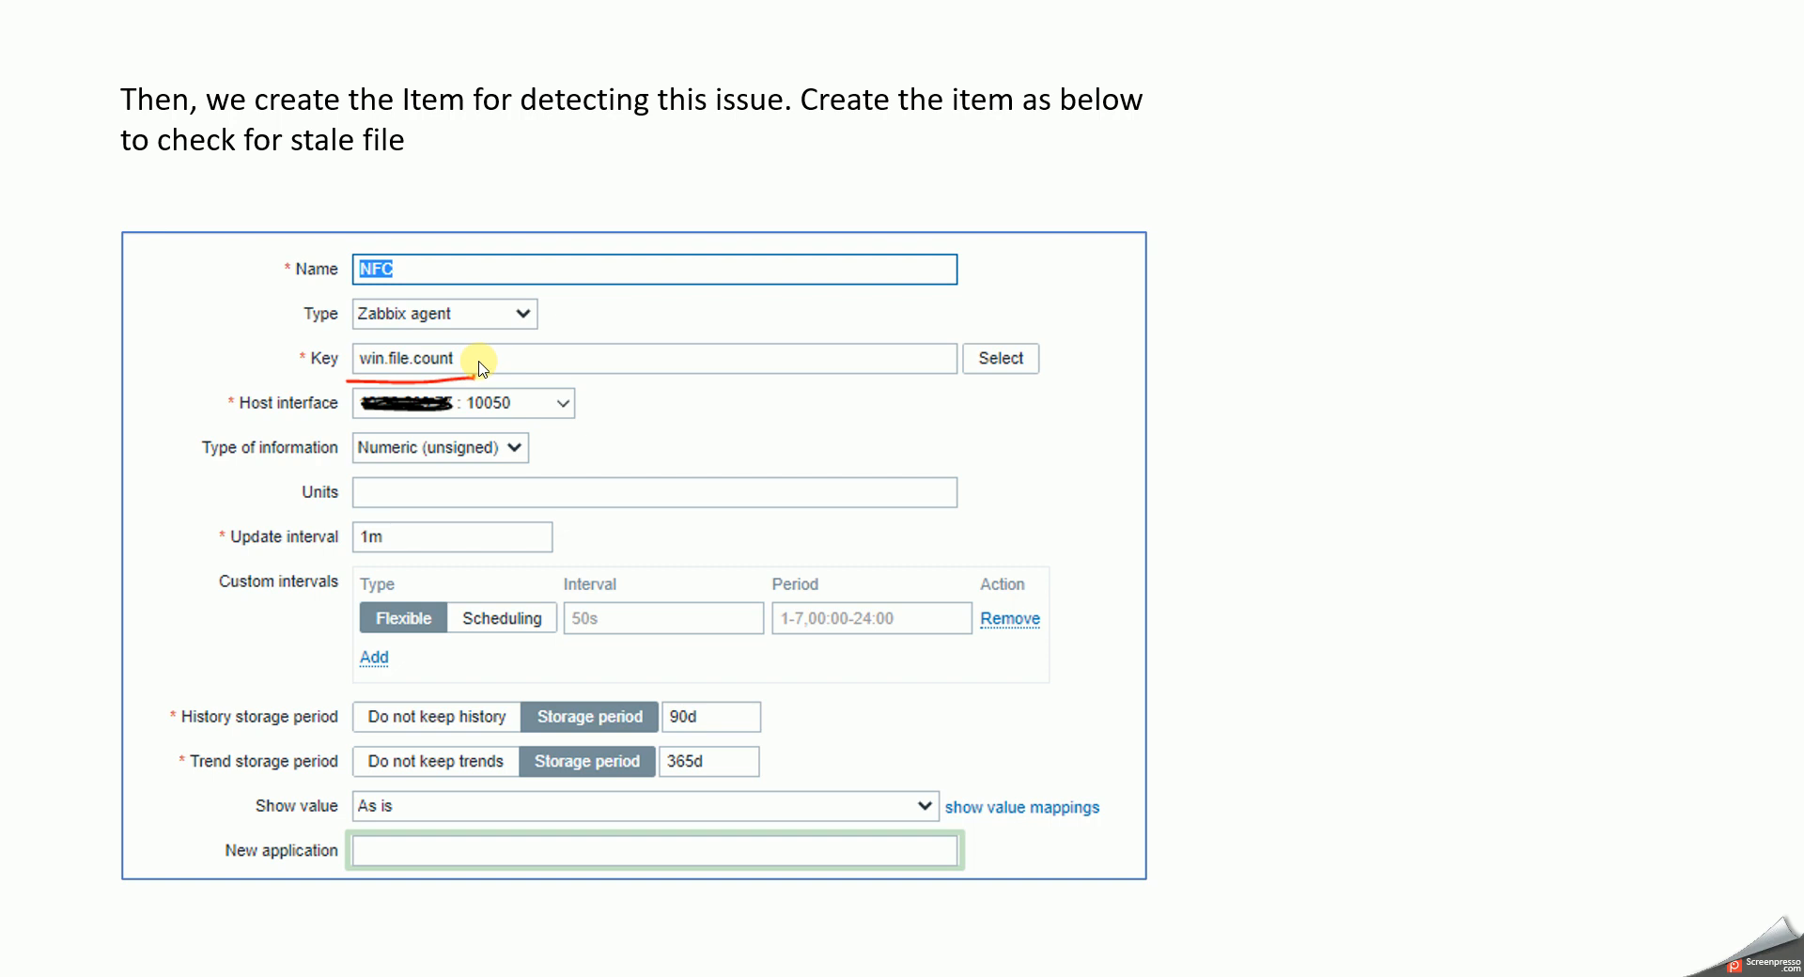
{"action": "mouse_move", "coordinate": [810, 458]}
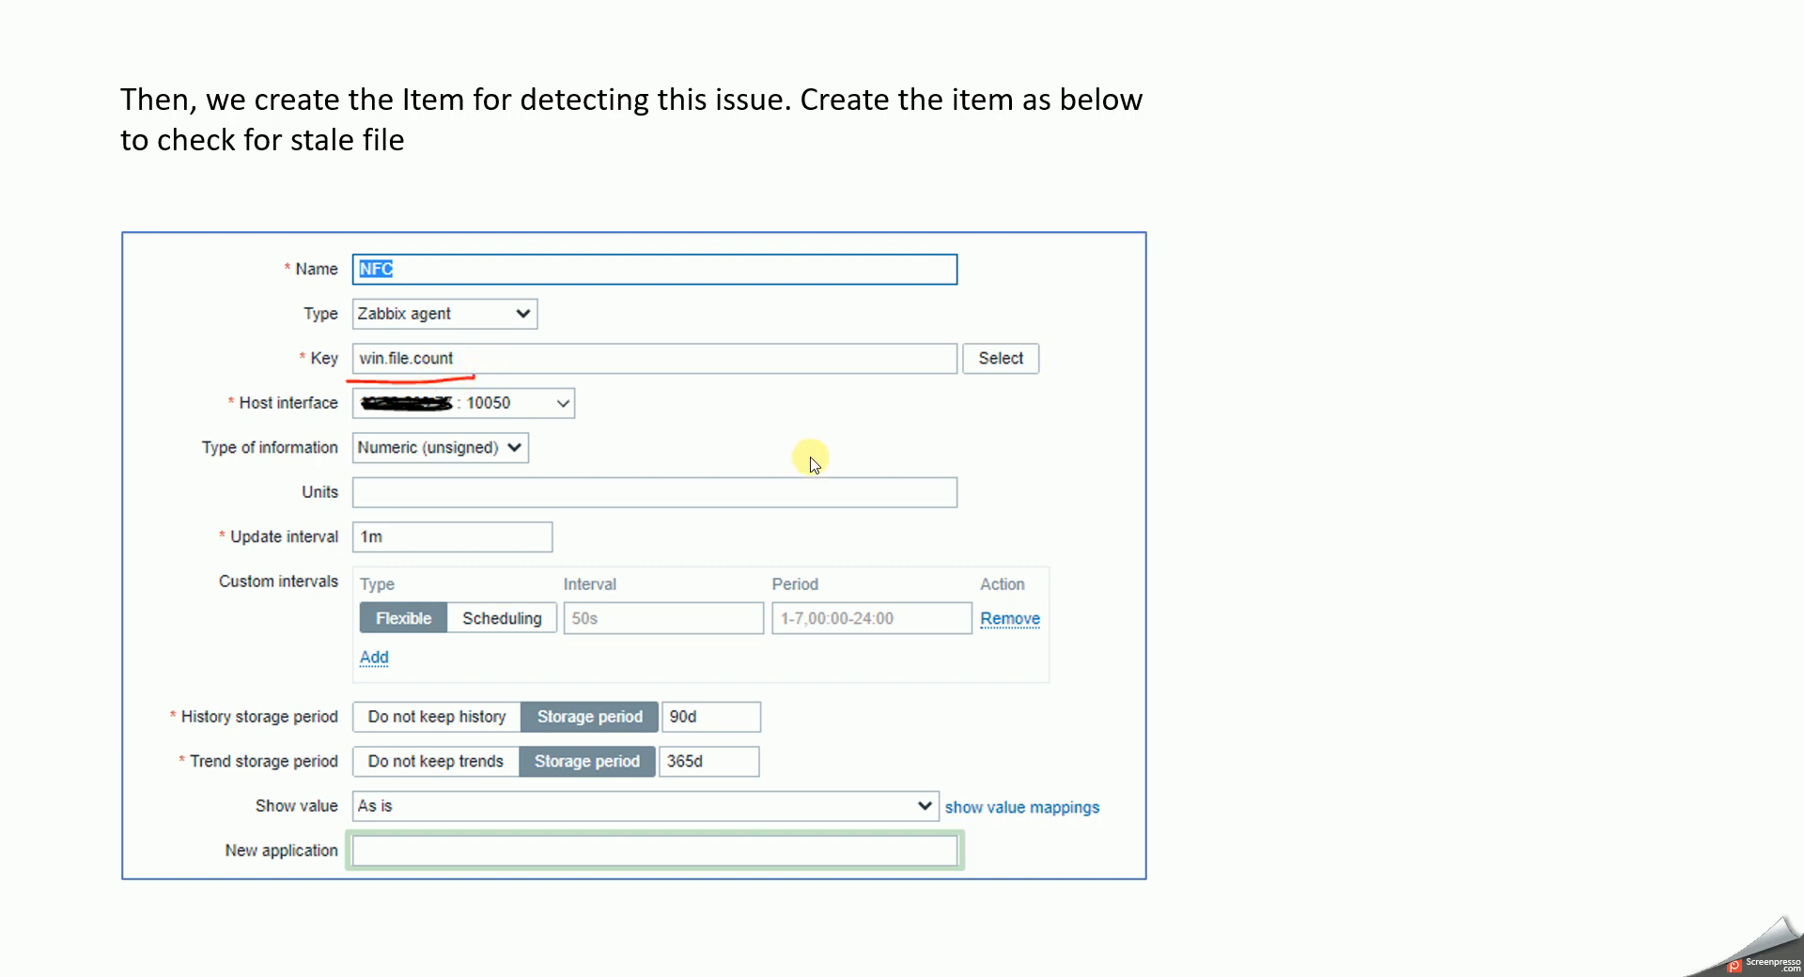
{"action": "mouse_move", "coordinate": [1195, 530]}
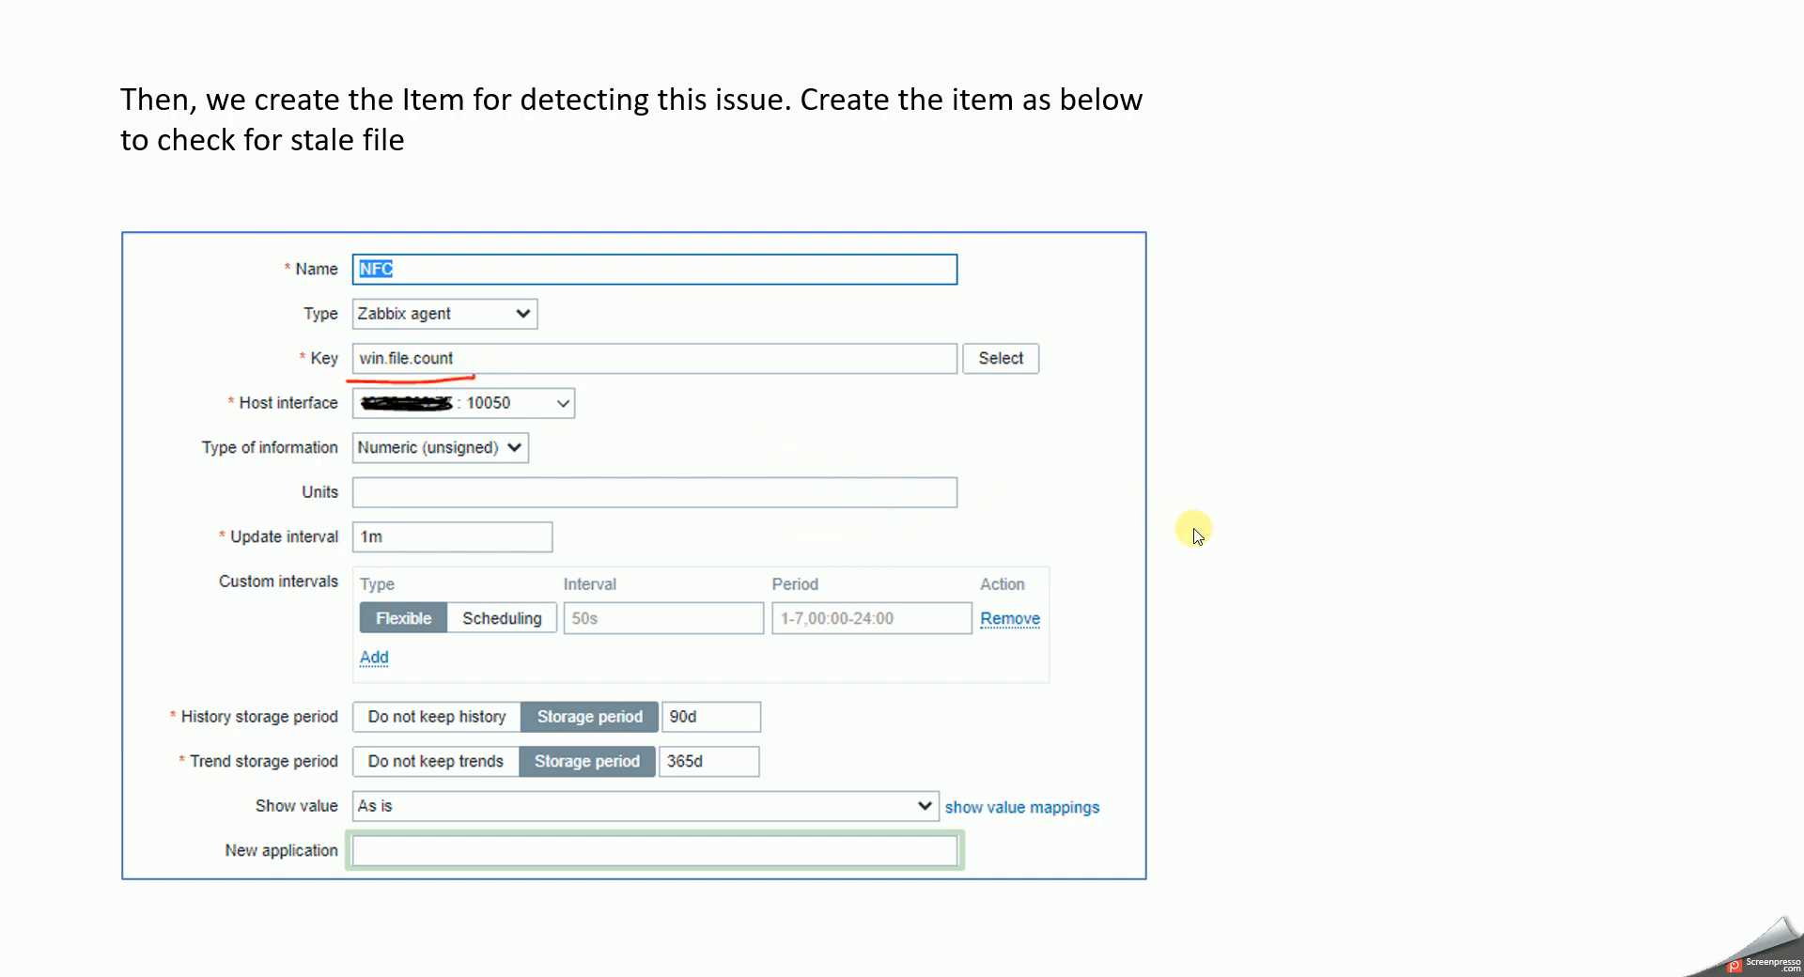
{"action": "mouse_move", "coordinate": [1218, 542]}
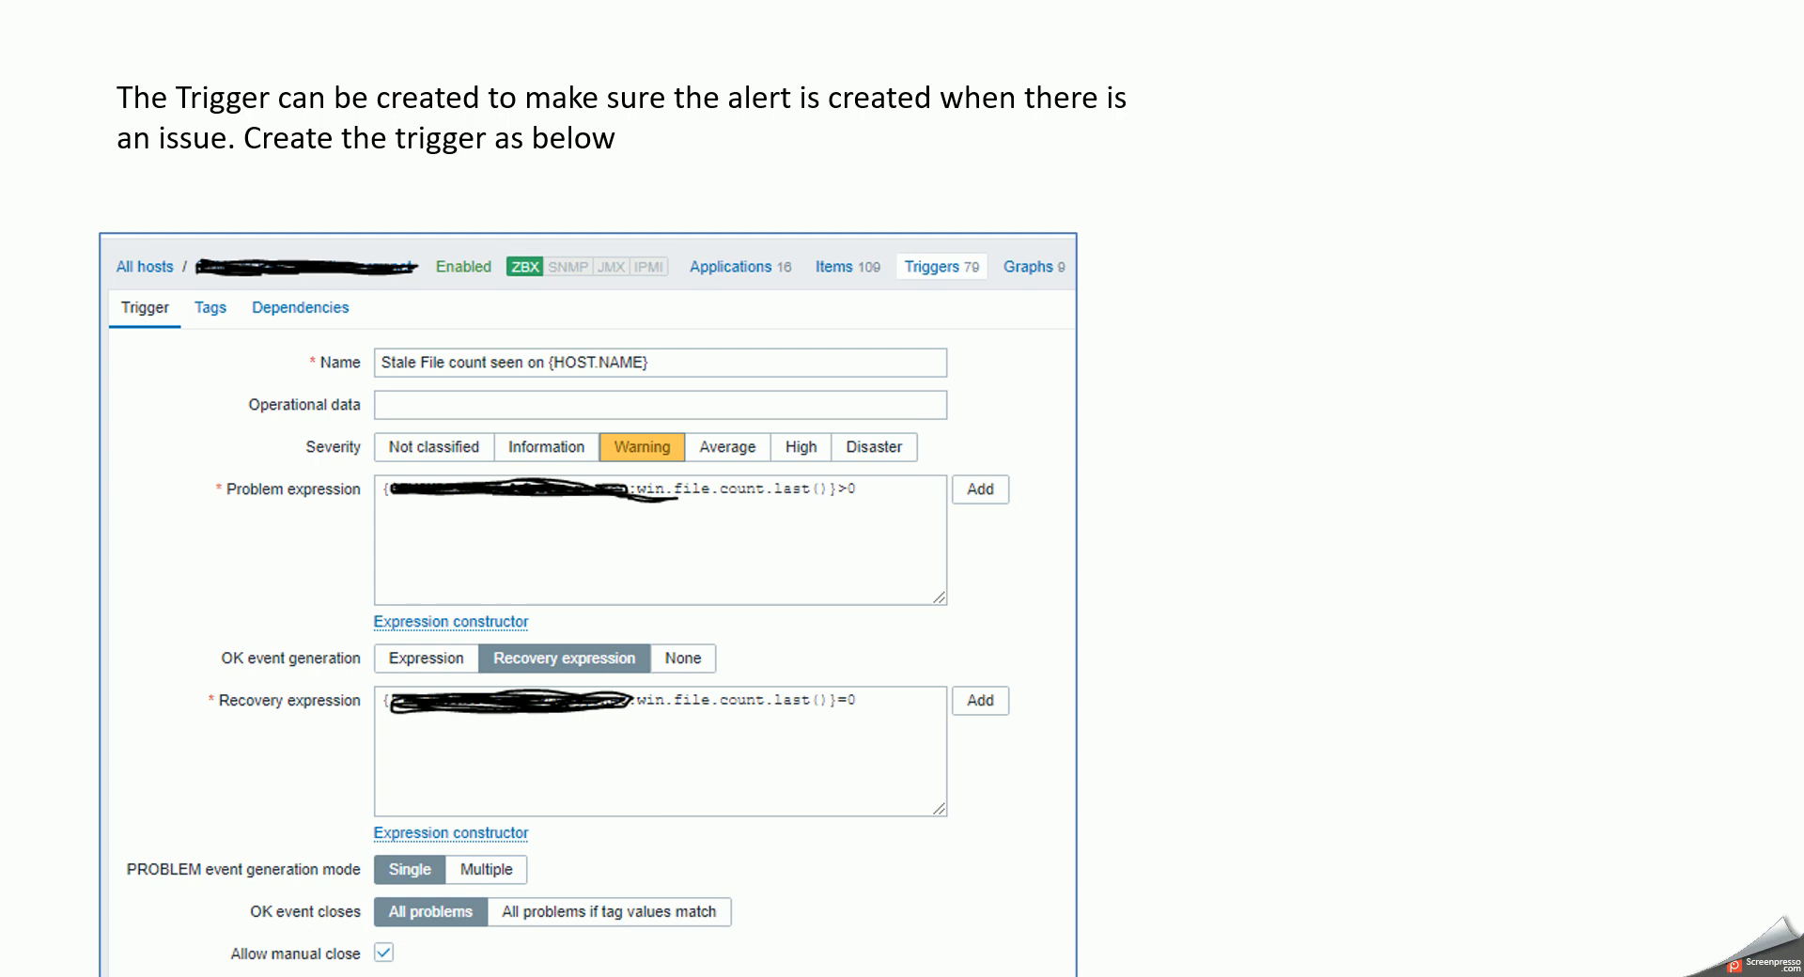
{"action": "mouse_move", "coordinate": [716, 402]}
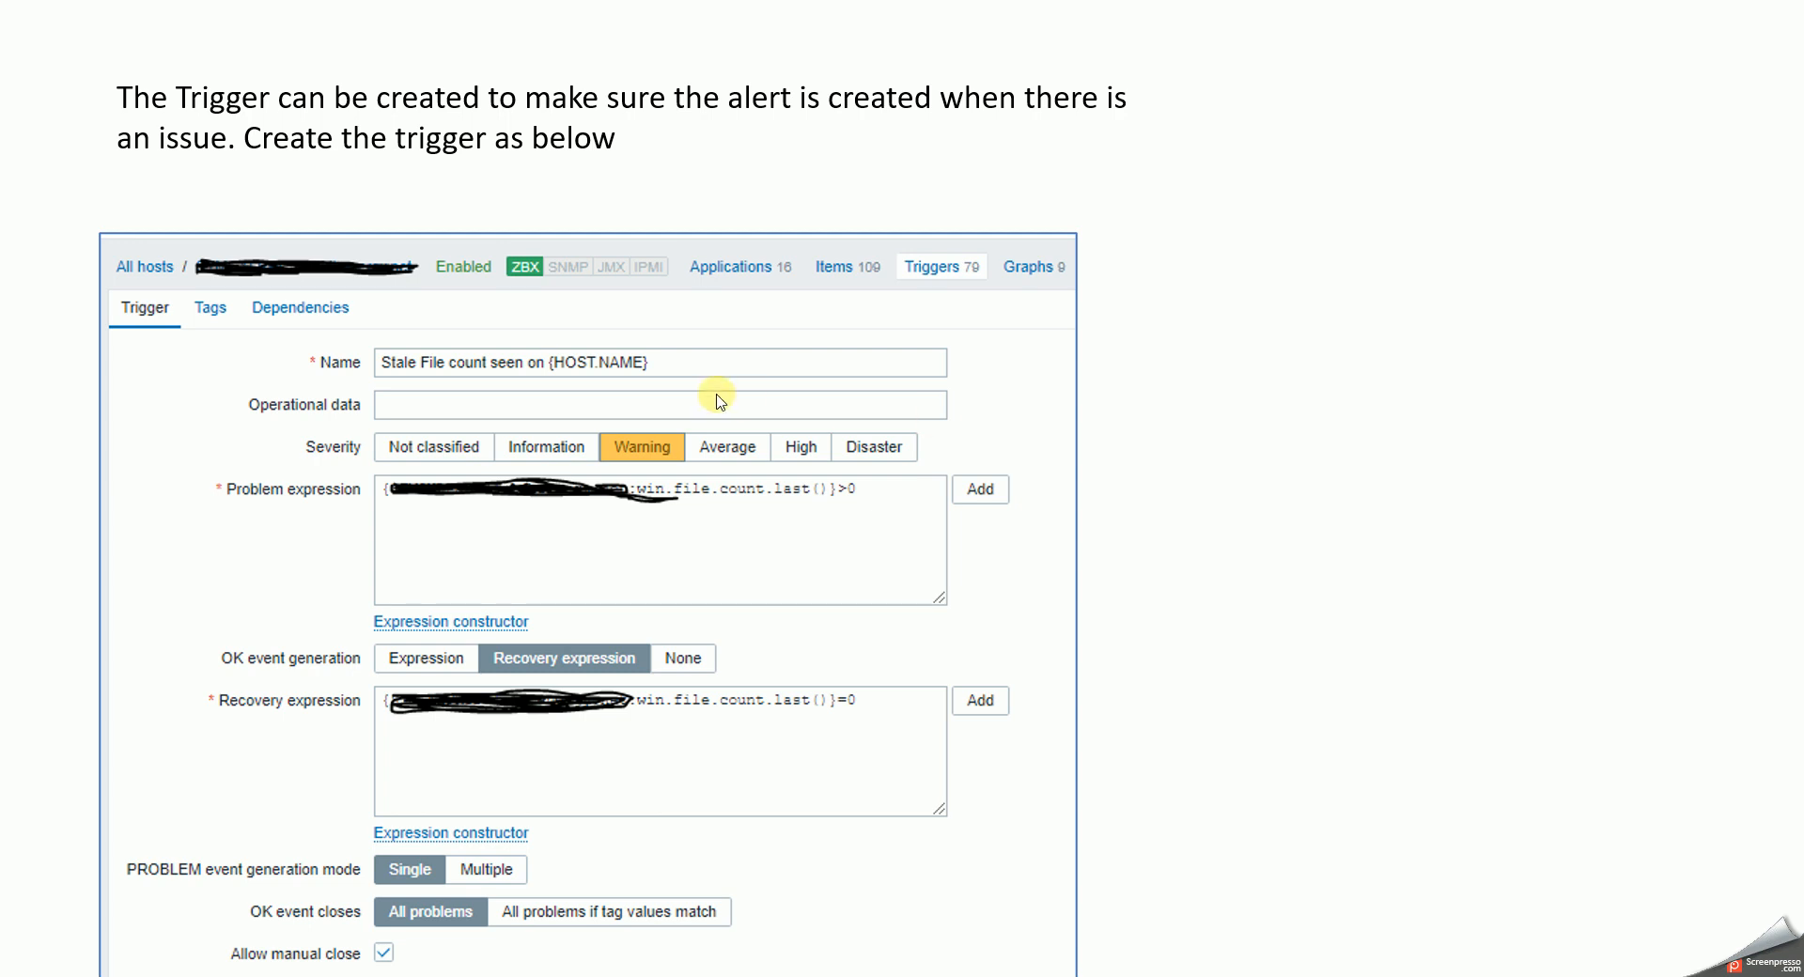
{"action": "mouse_move", "coordinate": [660, 390]}
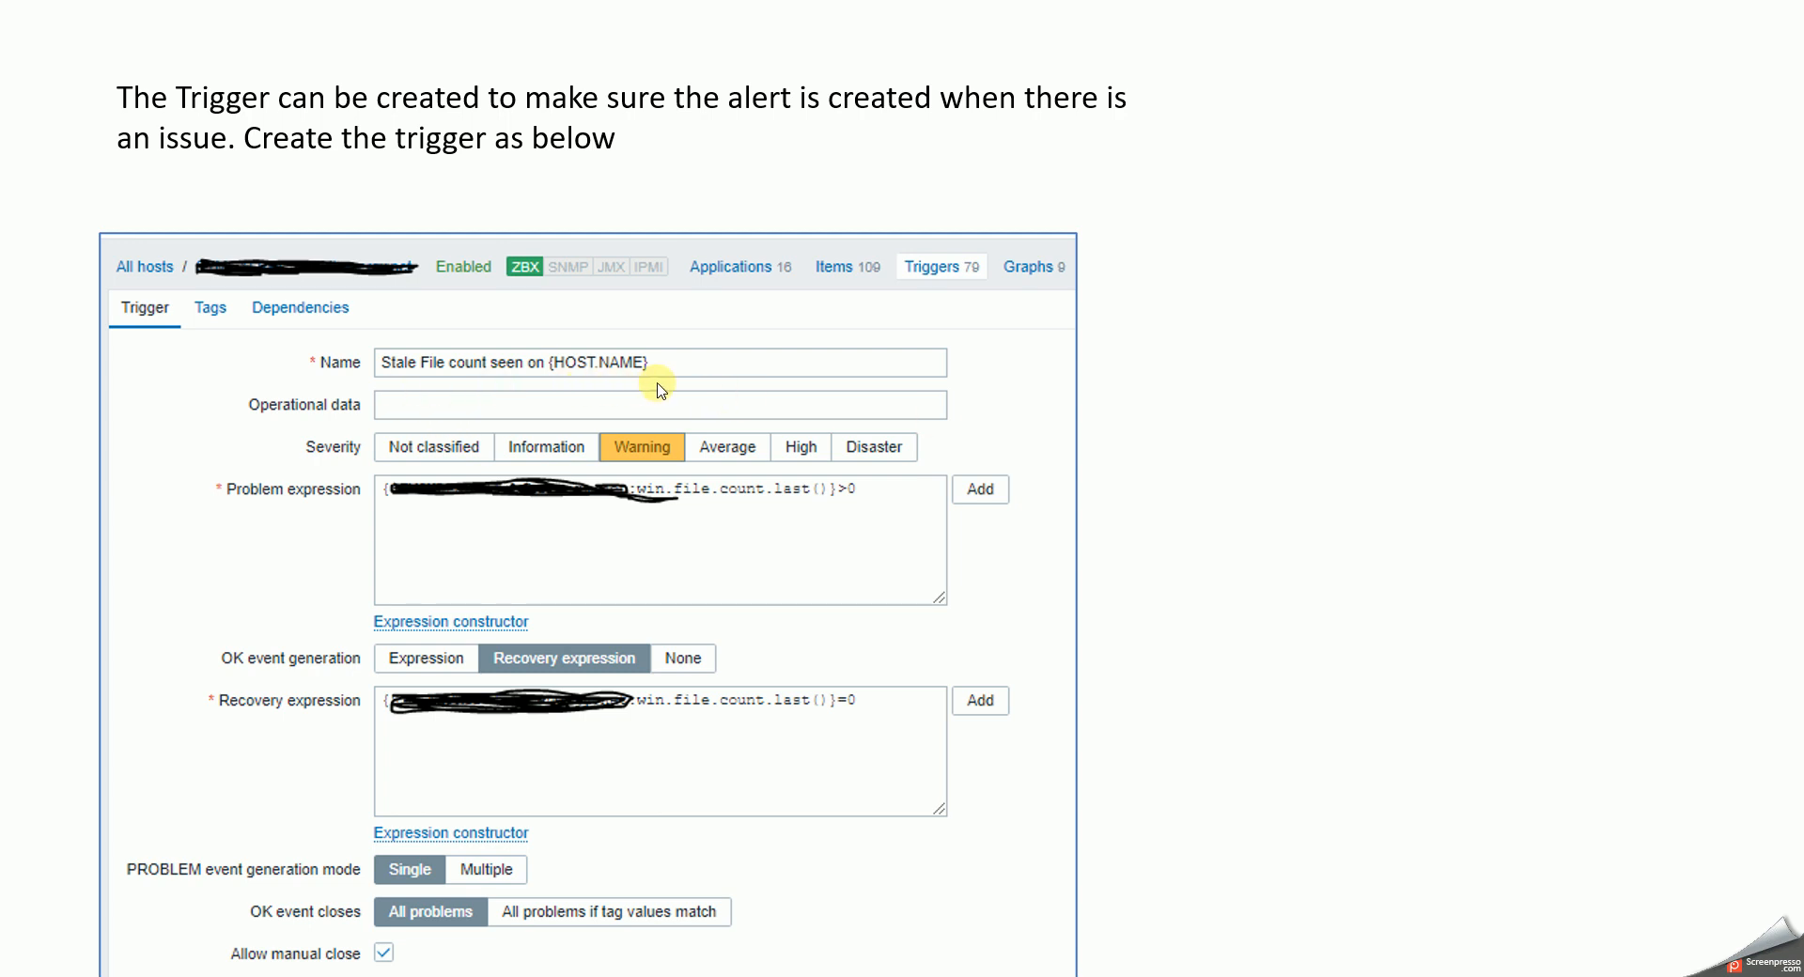
{"action": "mouse_move", "coordinate": [857, 534]}
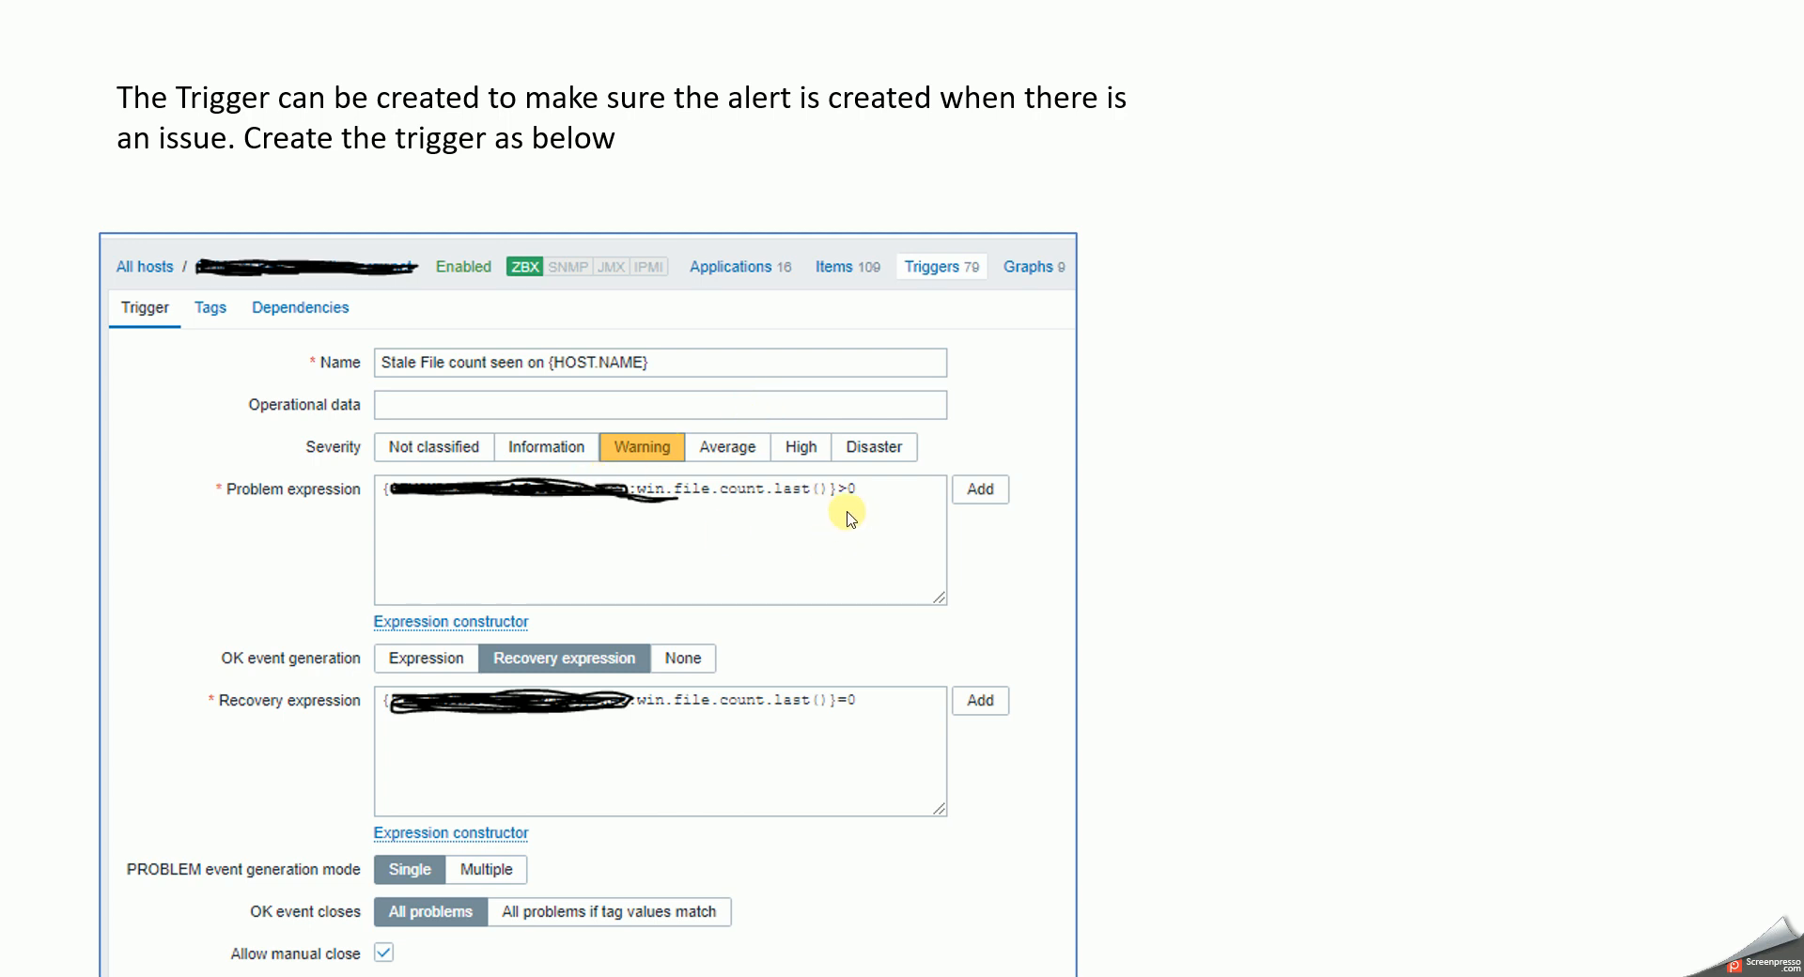
{"action": "mouse_move", "coordinate": [658, 523]}
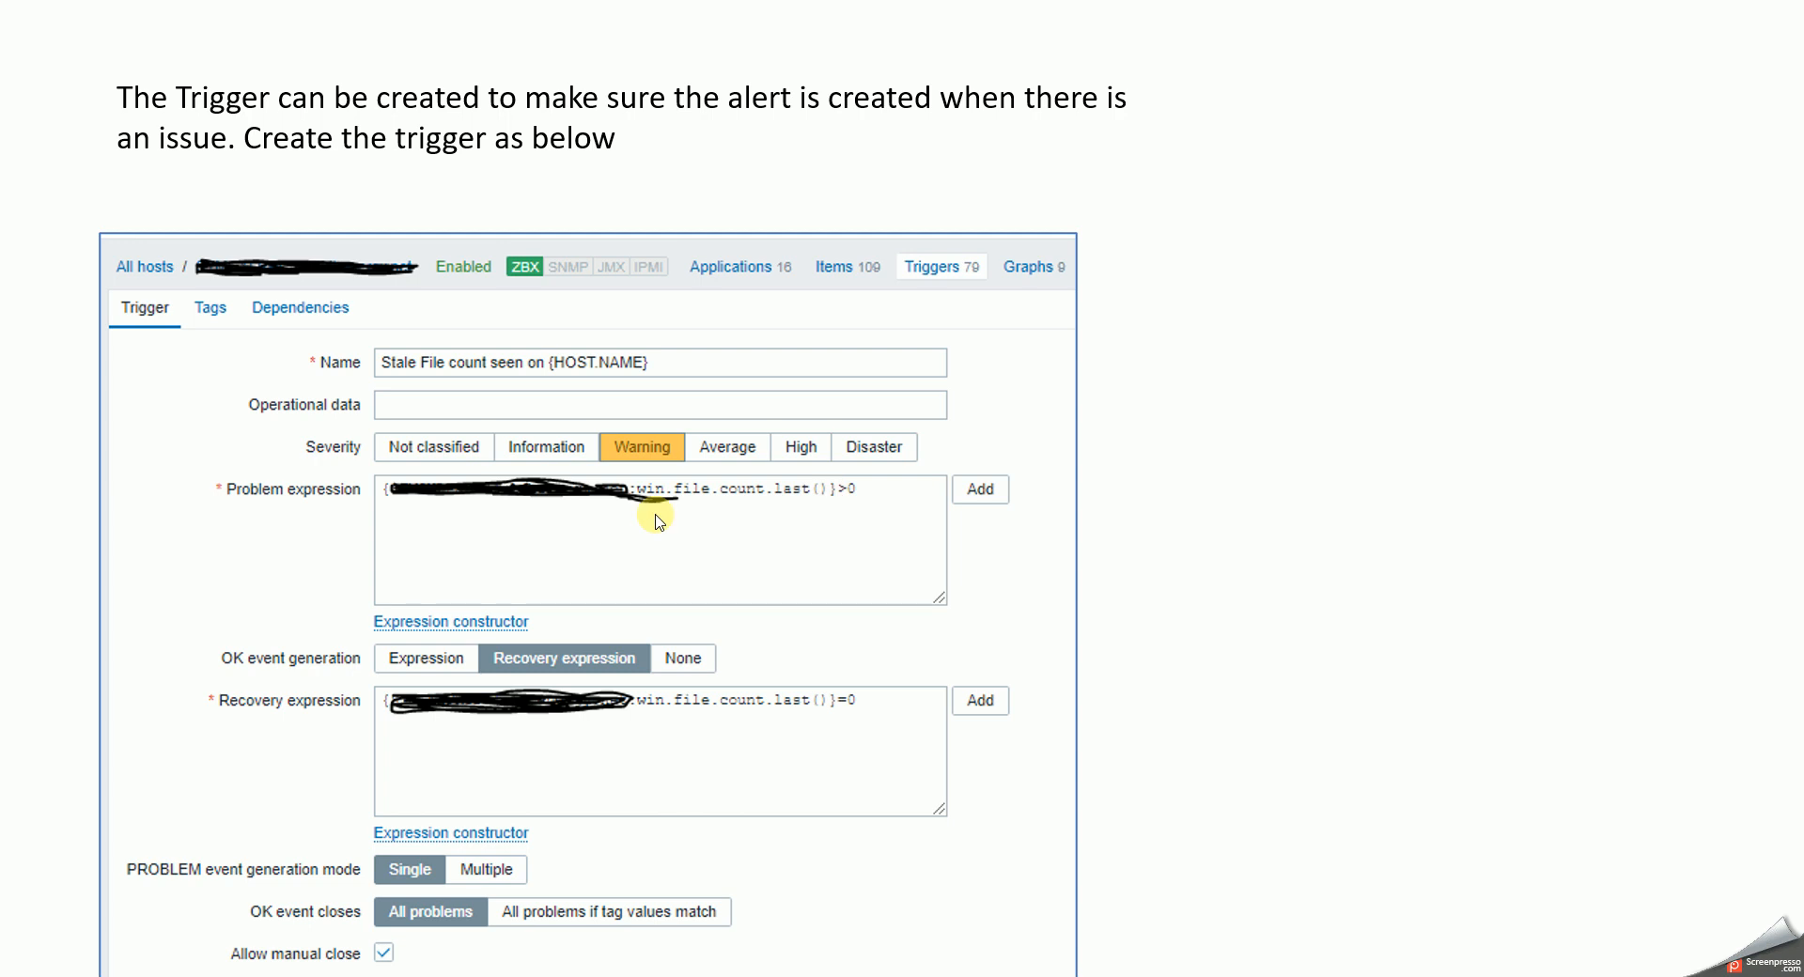
{"action": "mouse_move", "coordinate": [869, 518]}
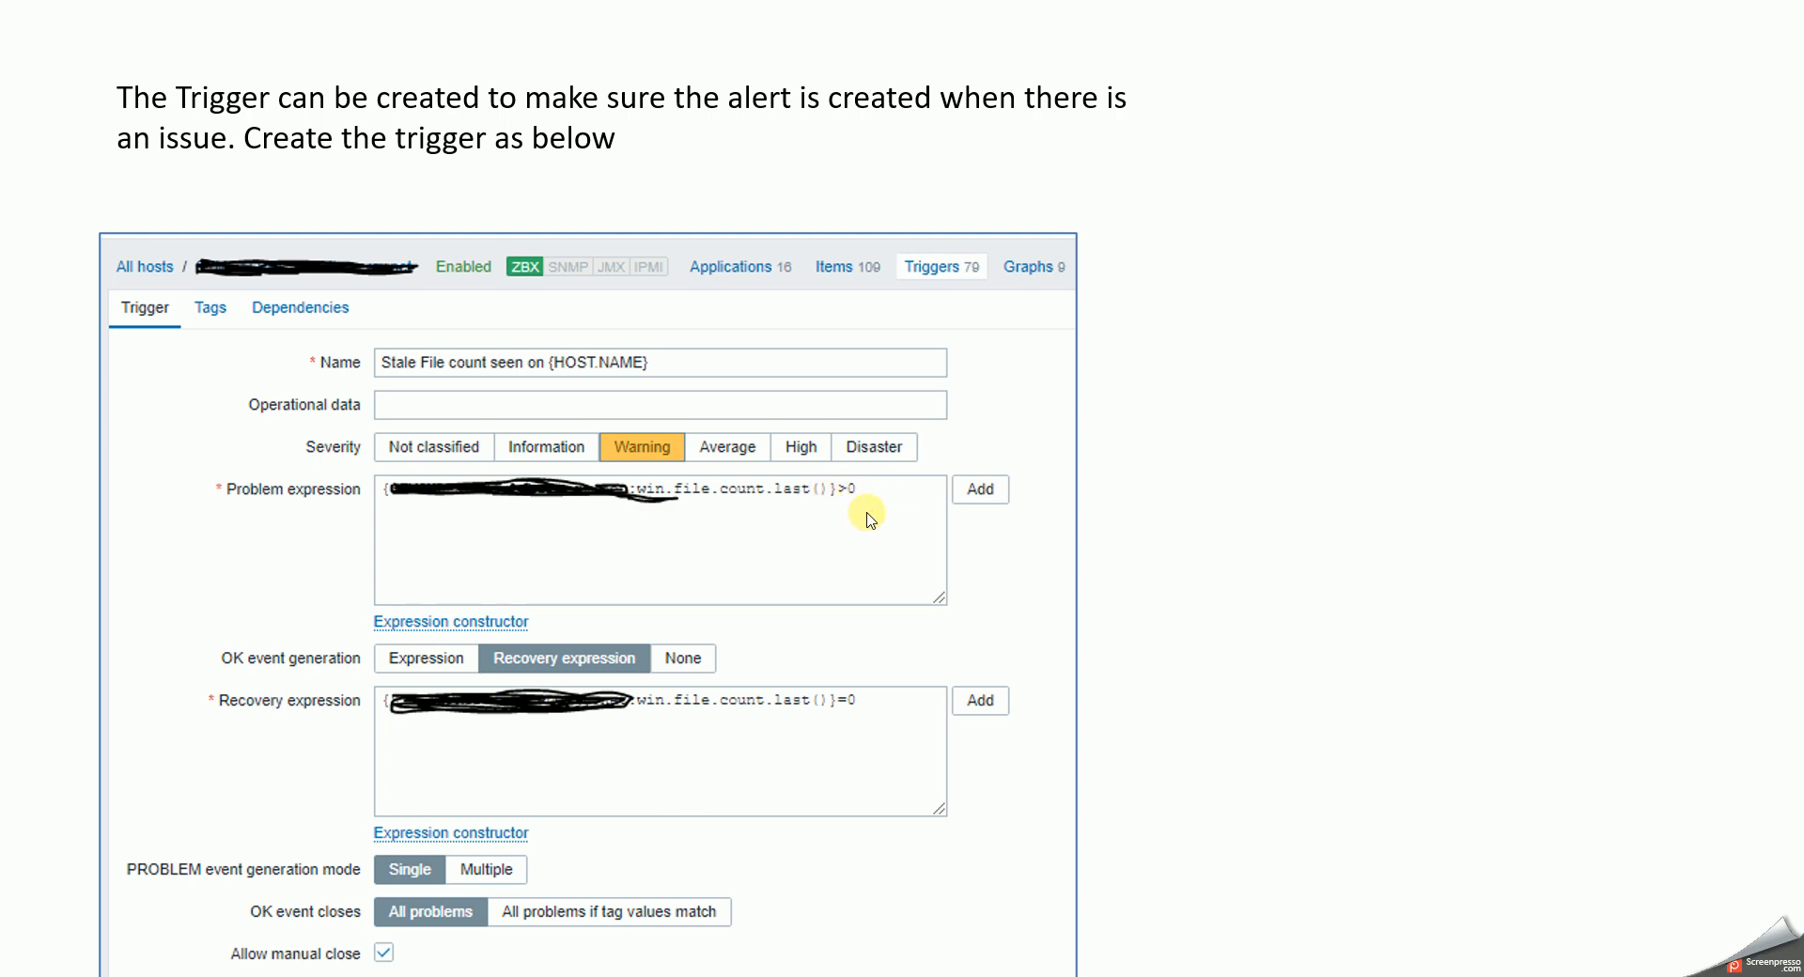
{"action": "mouse_move", "coordinate": [870, 740]}
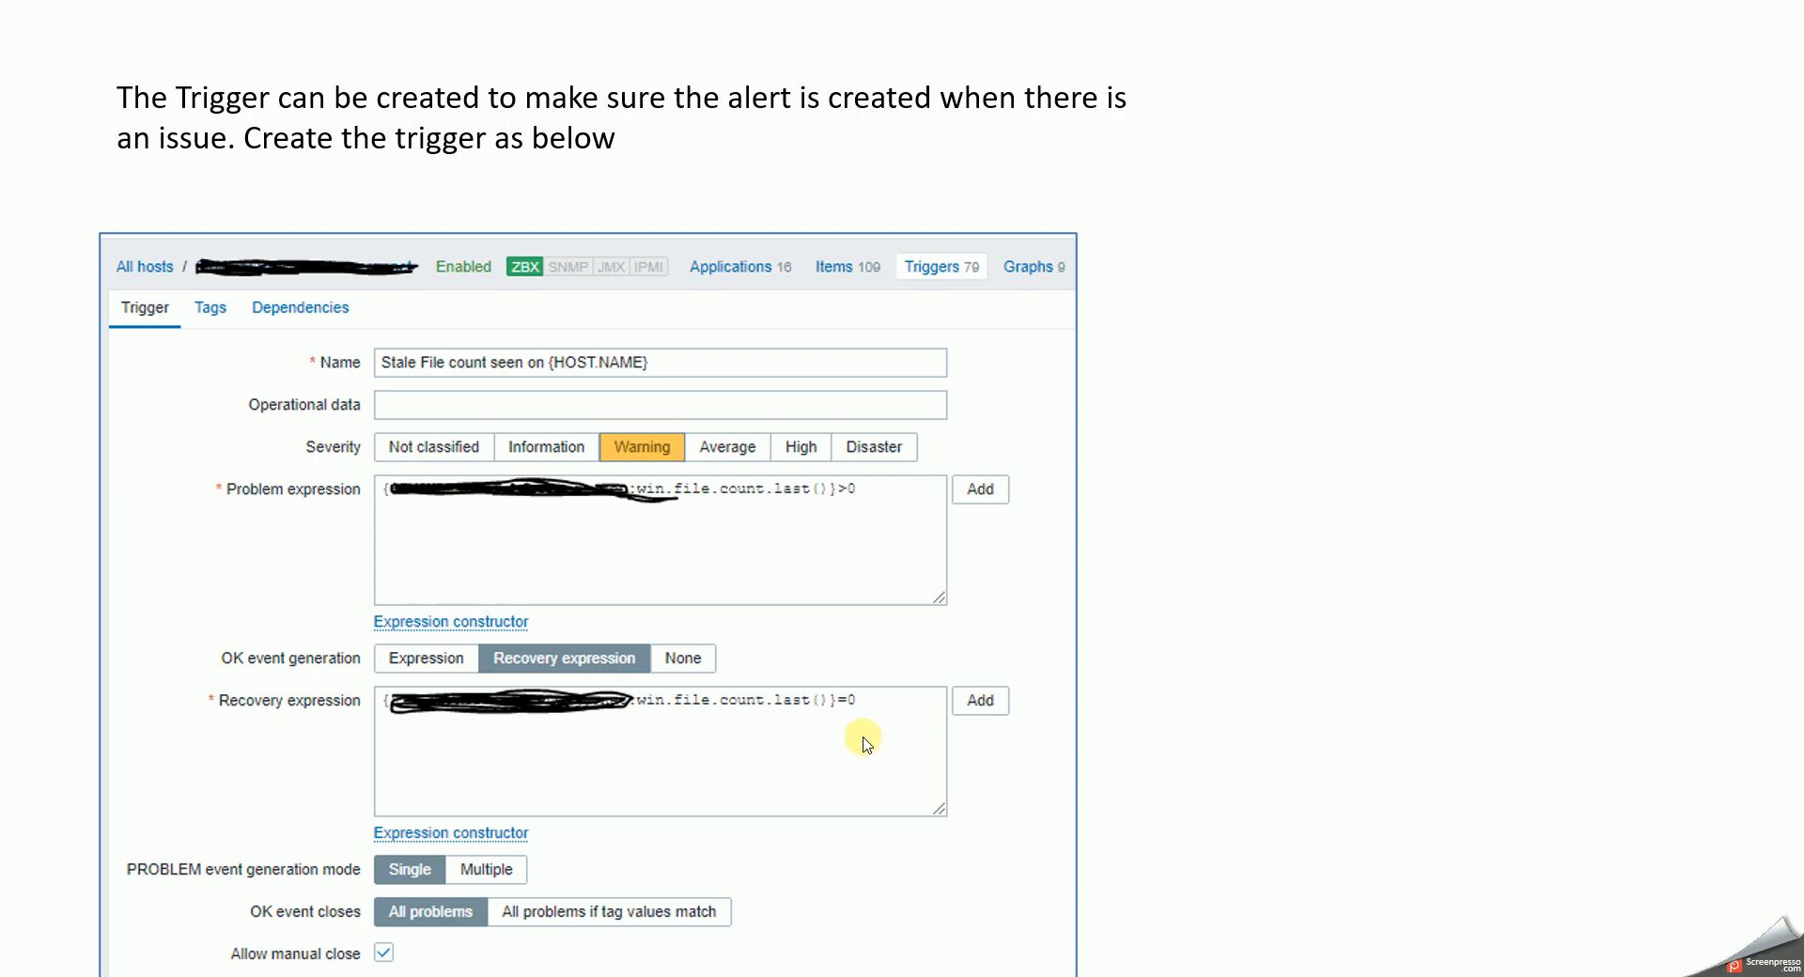
{"action": "mouse_move", "coordinate": [1021, 756]}
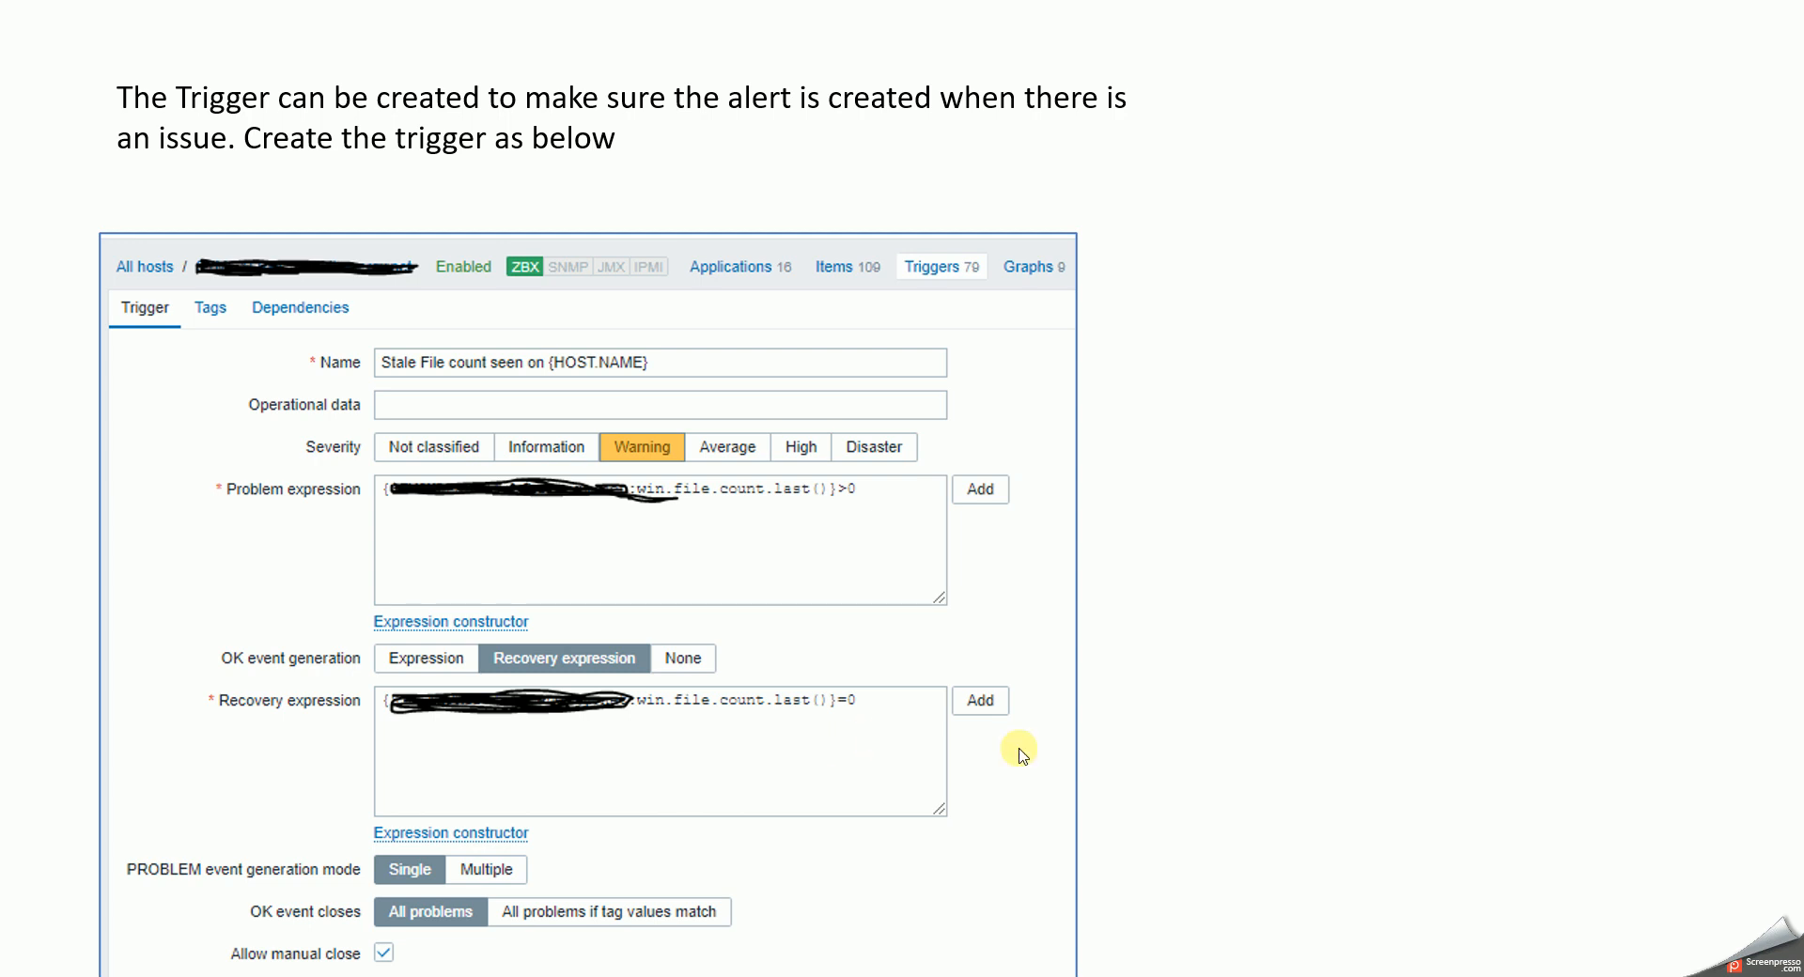
{"action": "mouse_move", "coordinate": [1195, 725]}
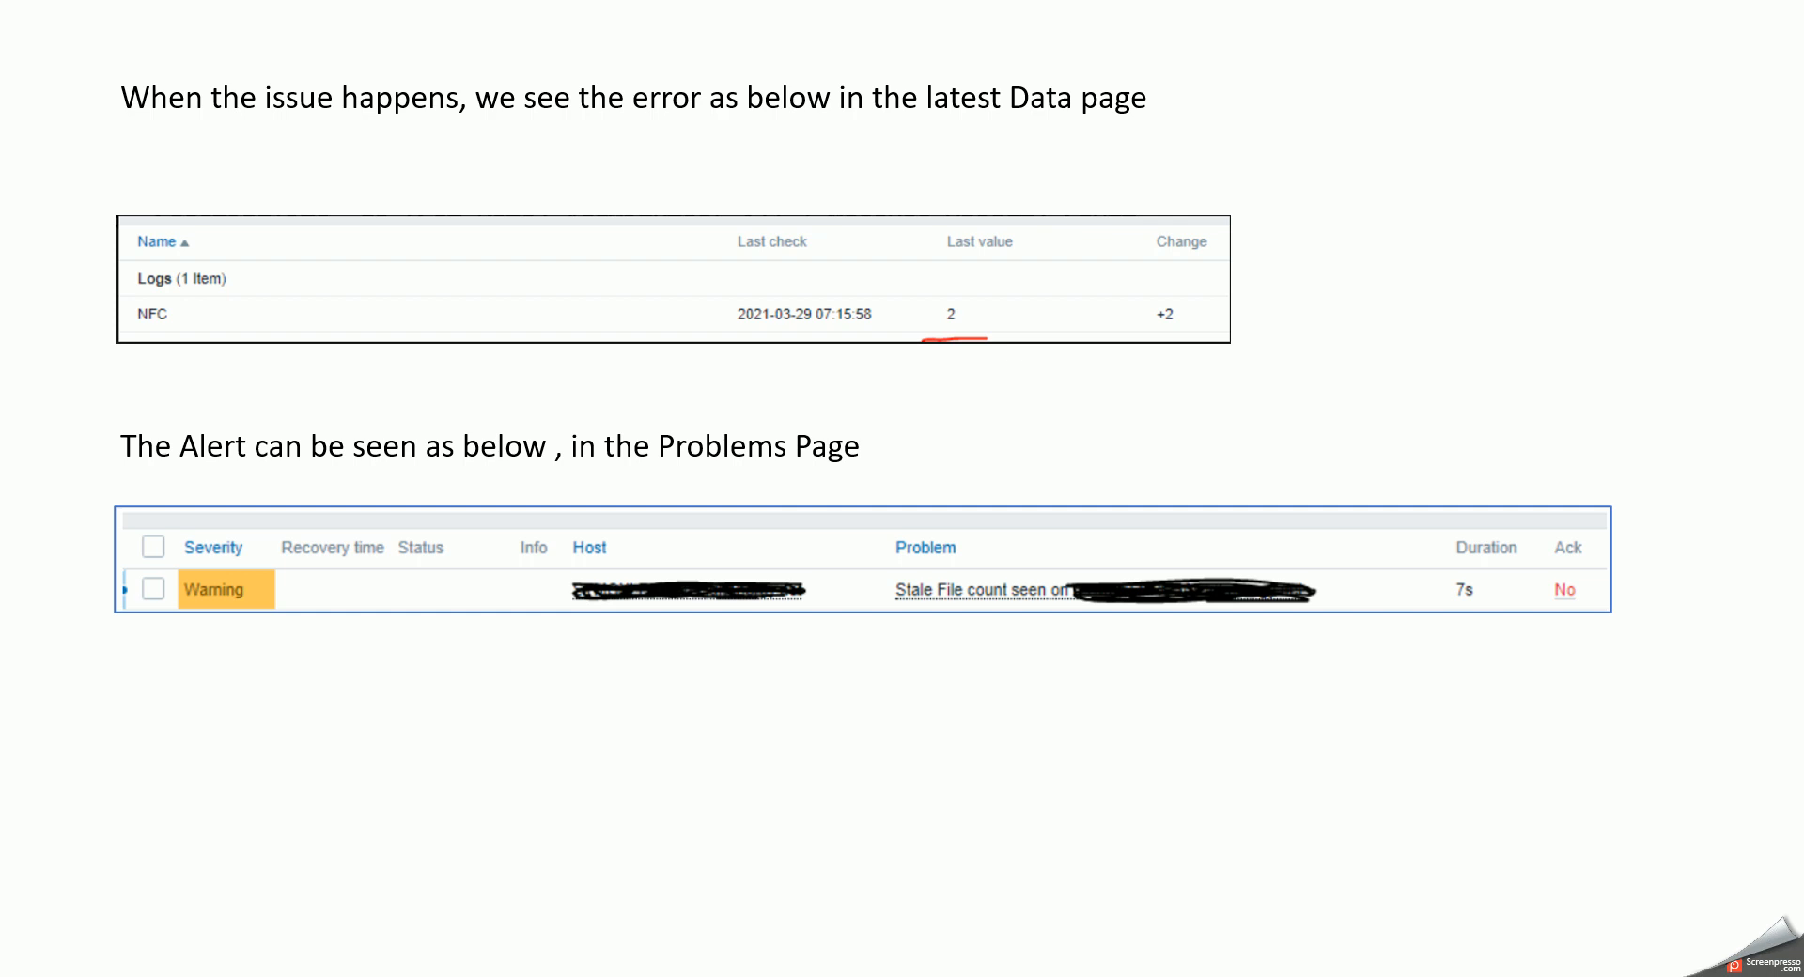
{"action": "mouse_move", "coordinate": [8, 365]}
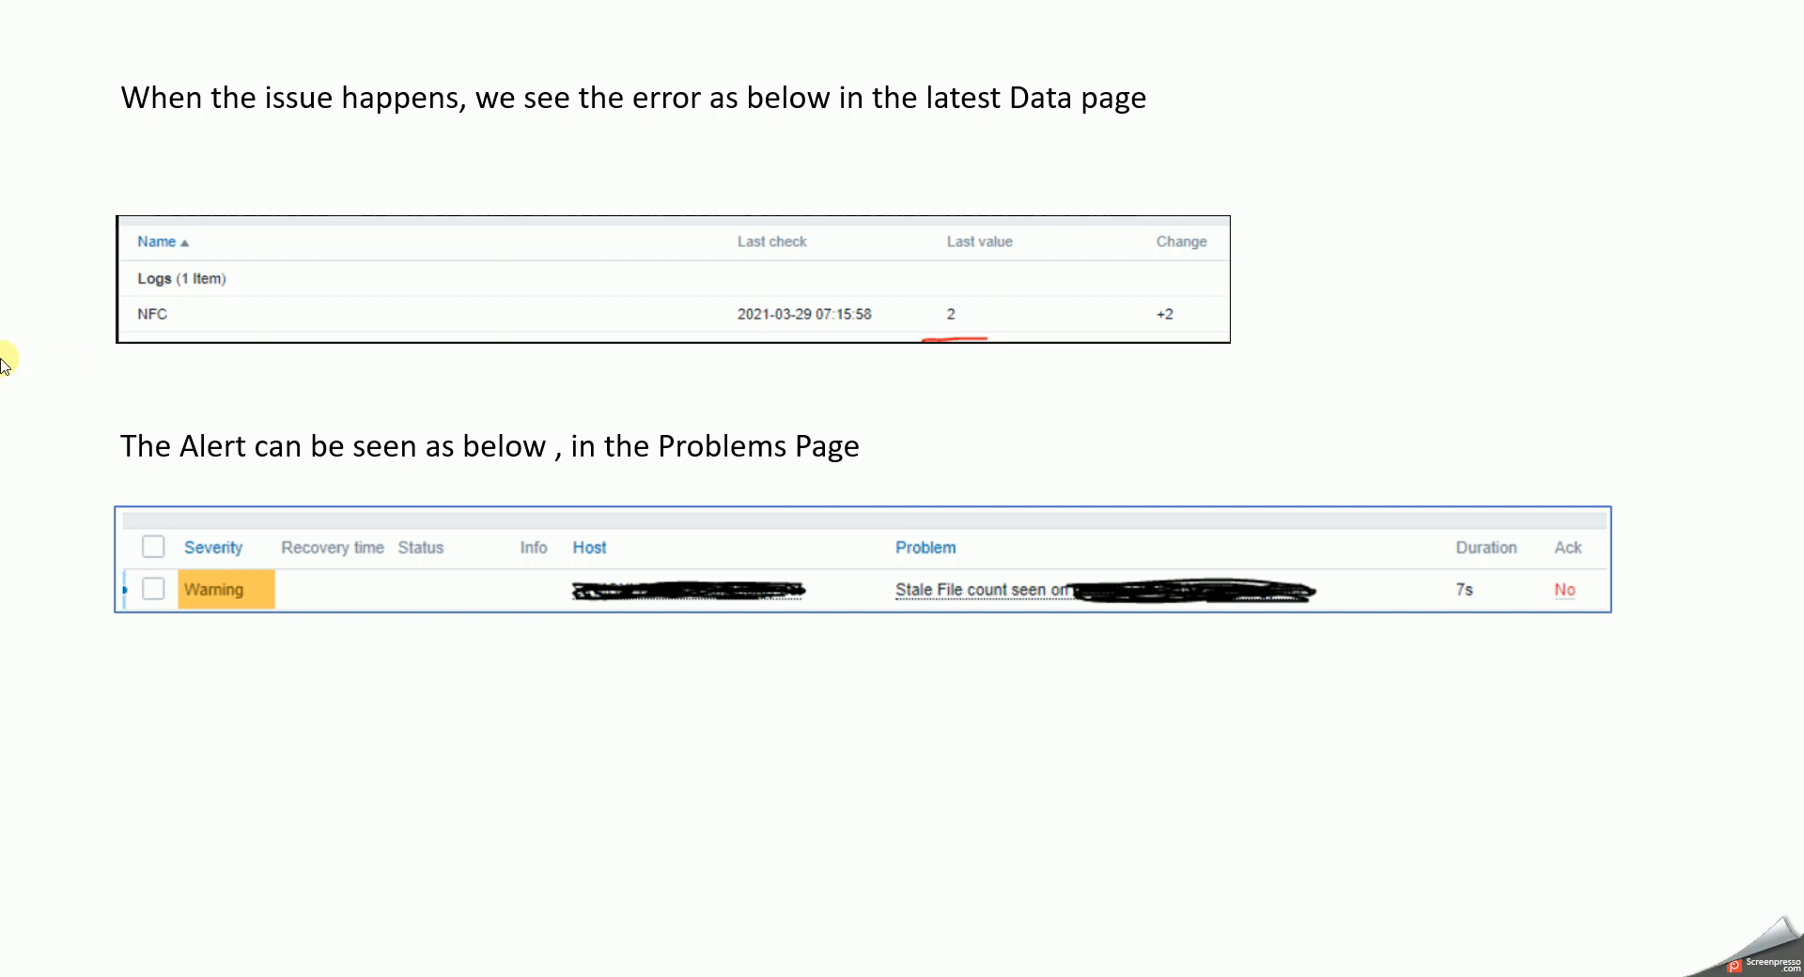
{"action": "mouse_move", "coordinate": [235, 355]}
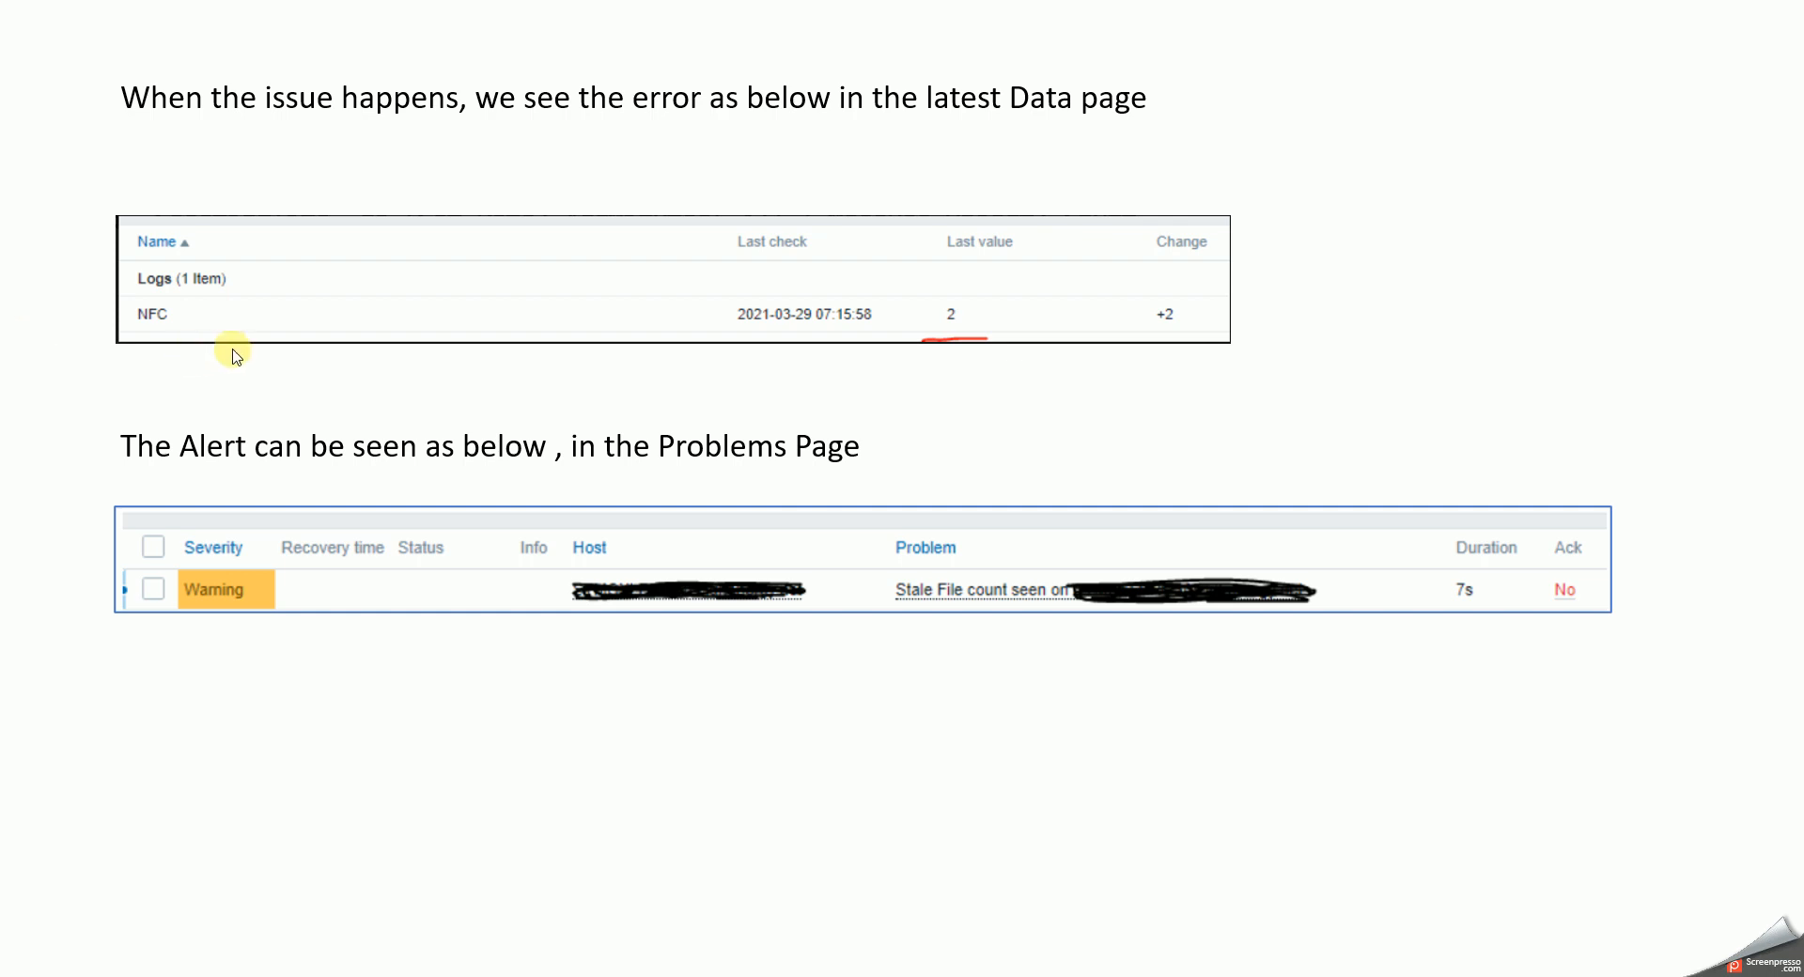
{"action": "mouse_move", "coordinate": [930, 325]}
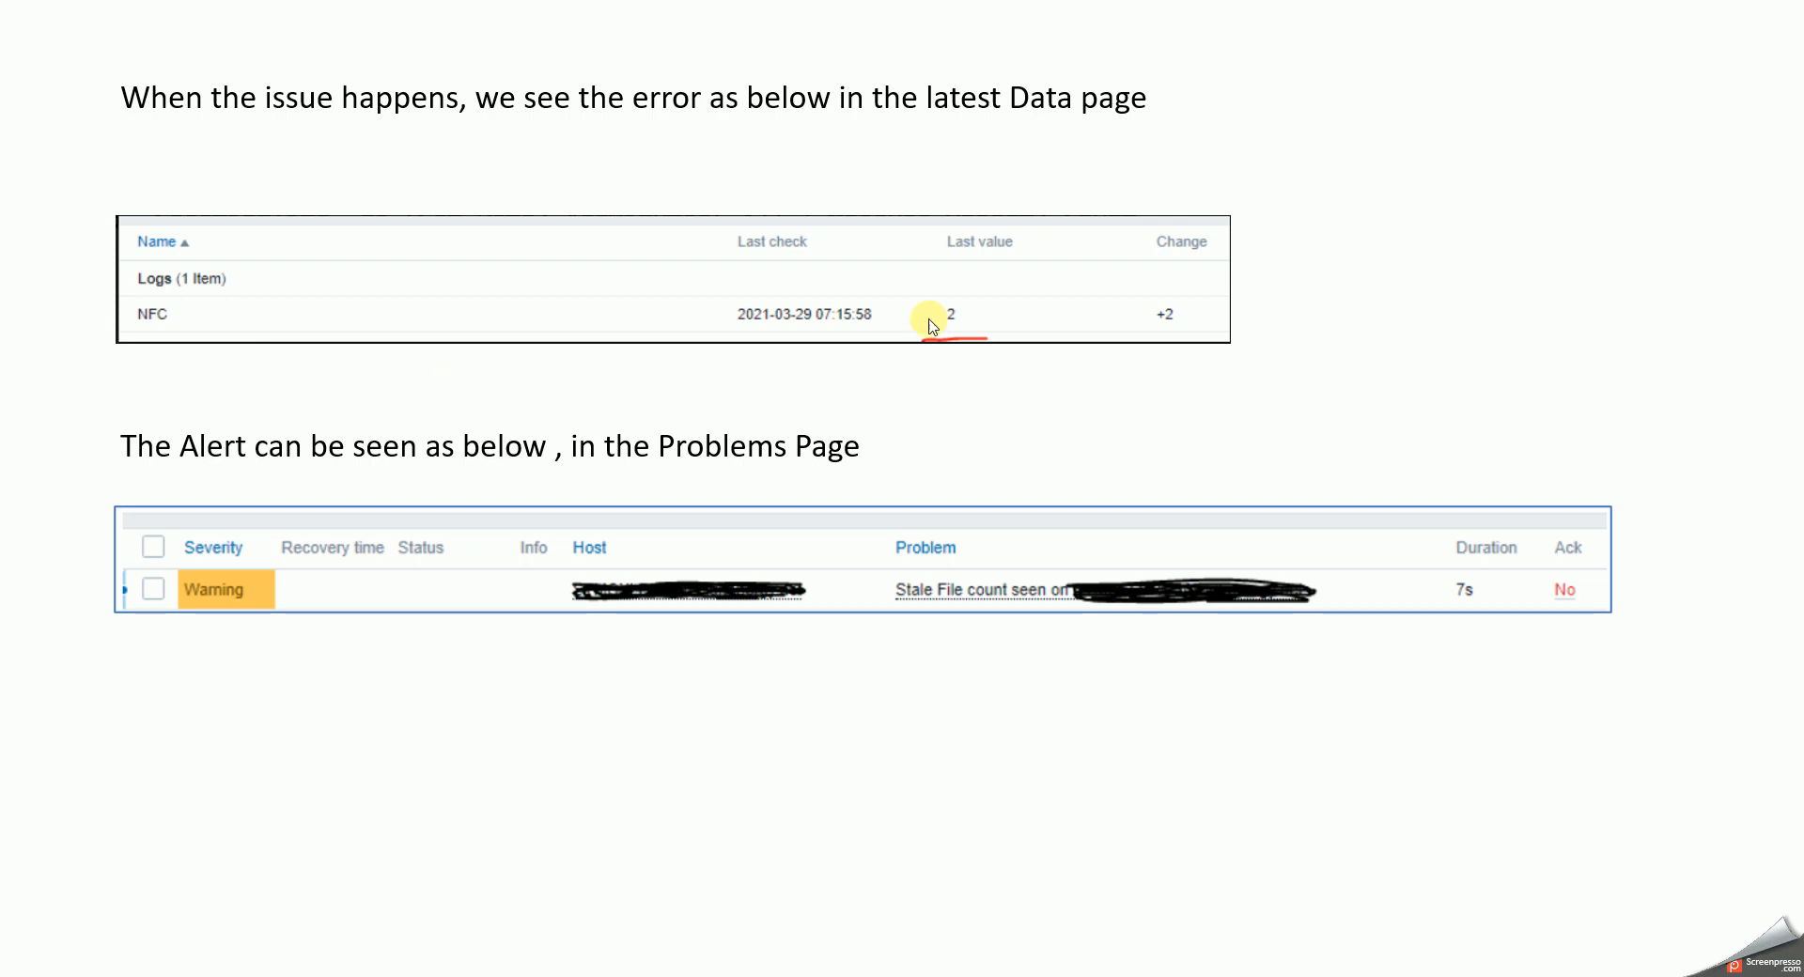
{"action": "mouse_move", "coordinate": [857, 488]}
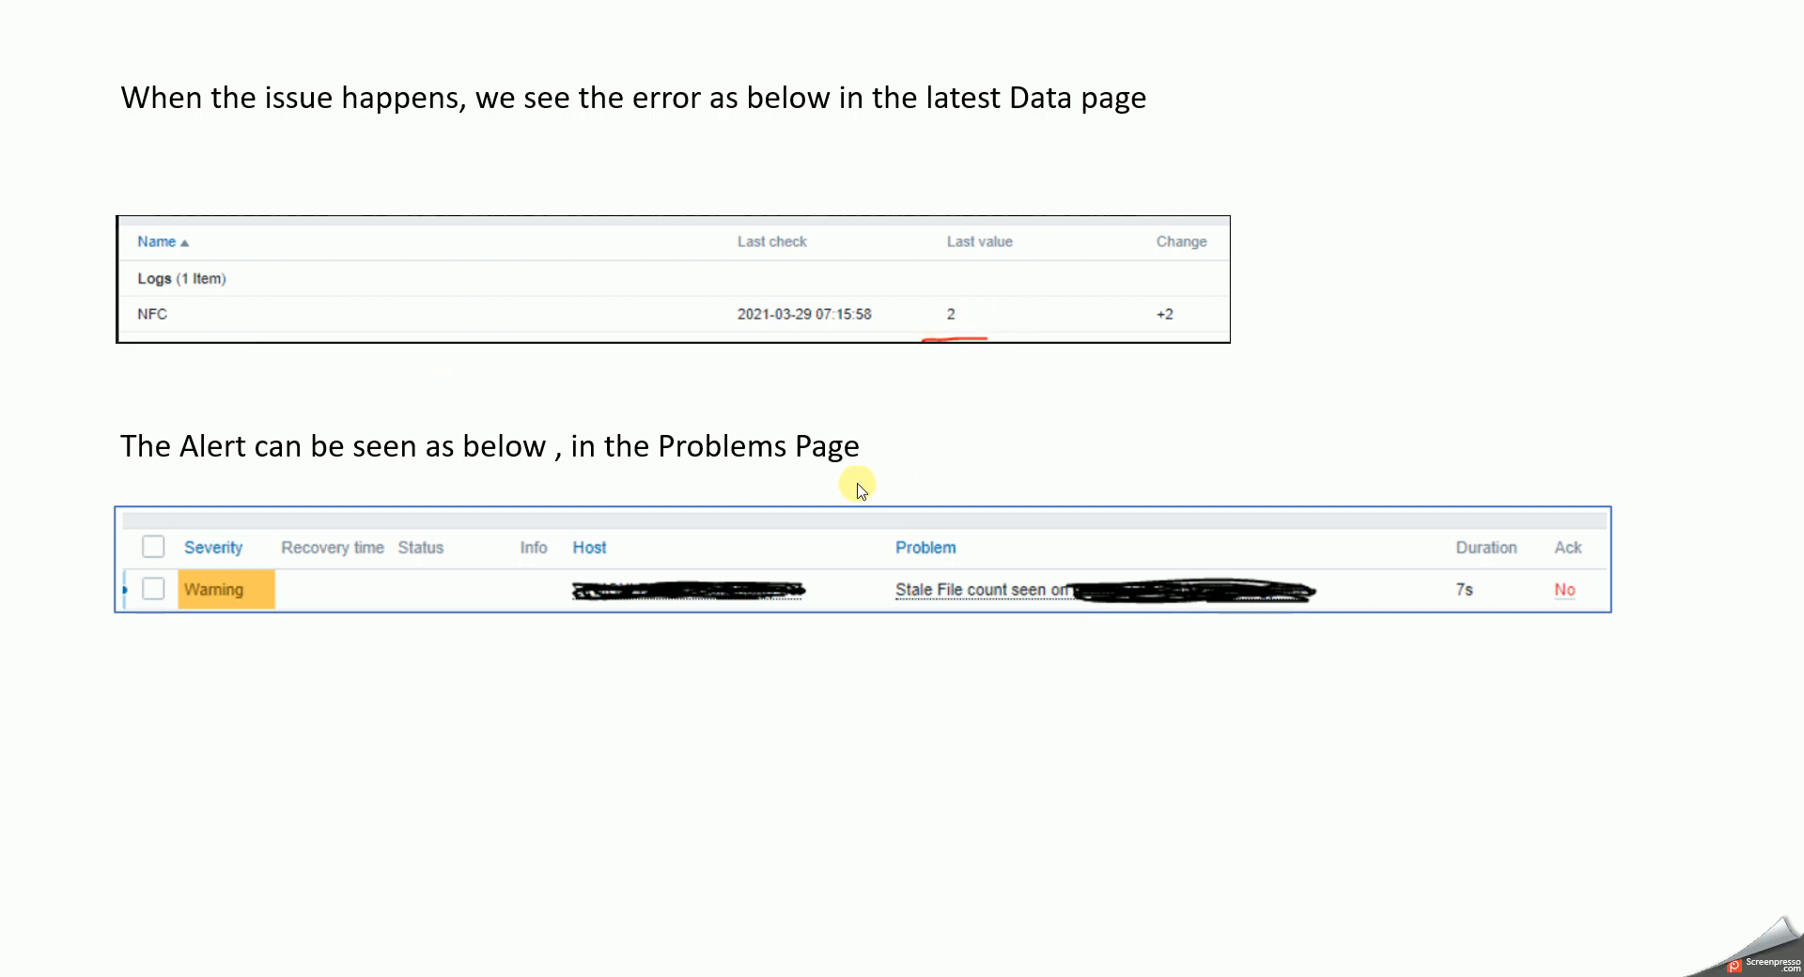
{"action": "mouse_move", "coordinate": [357, 551]}
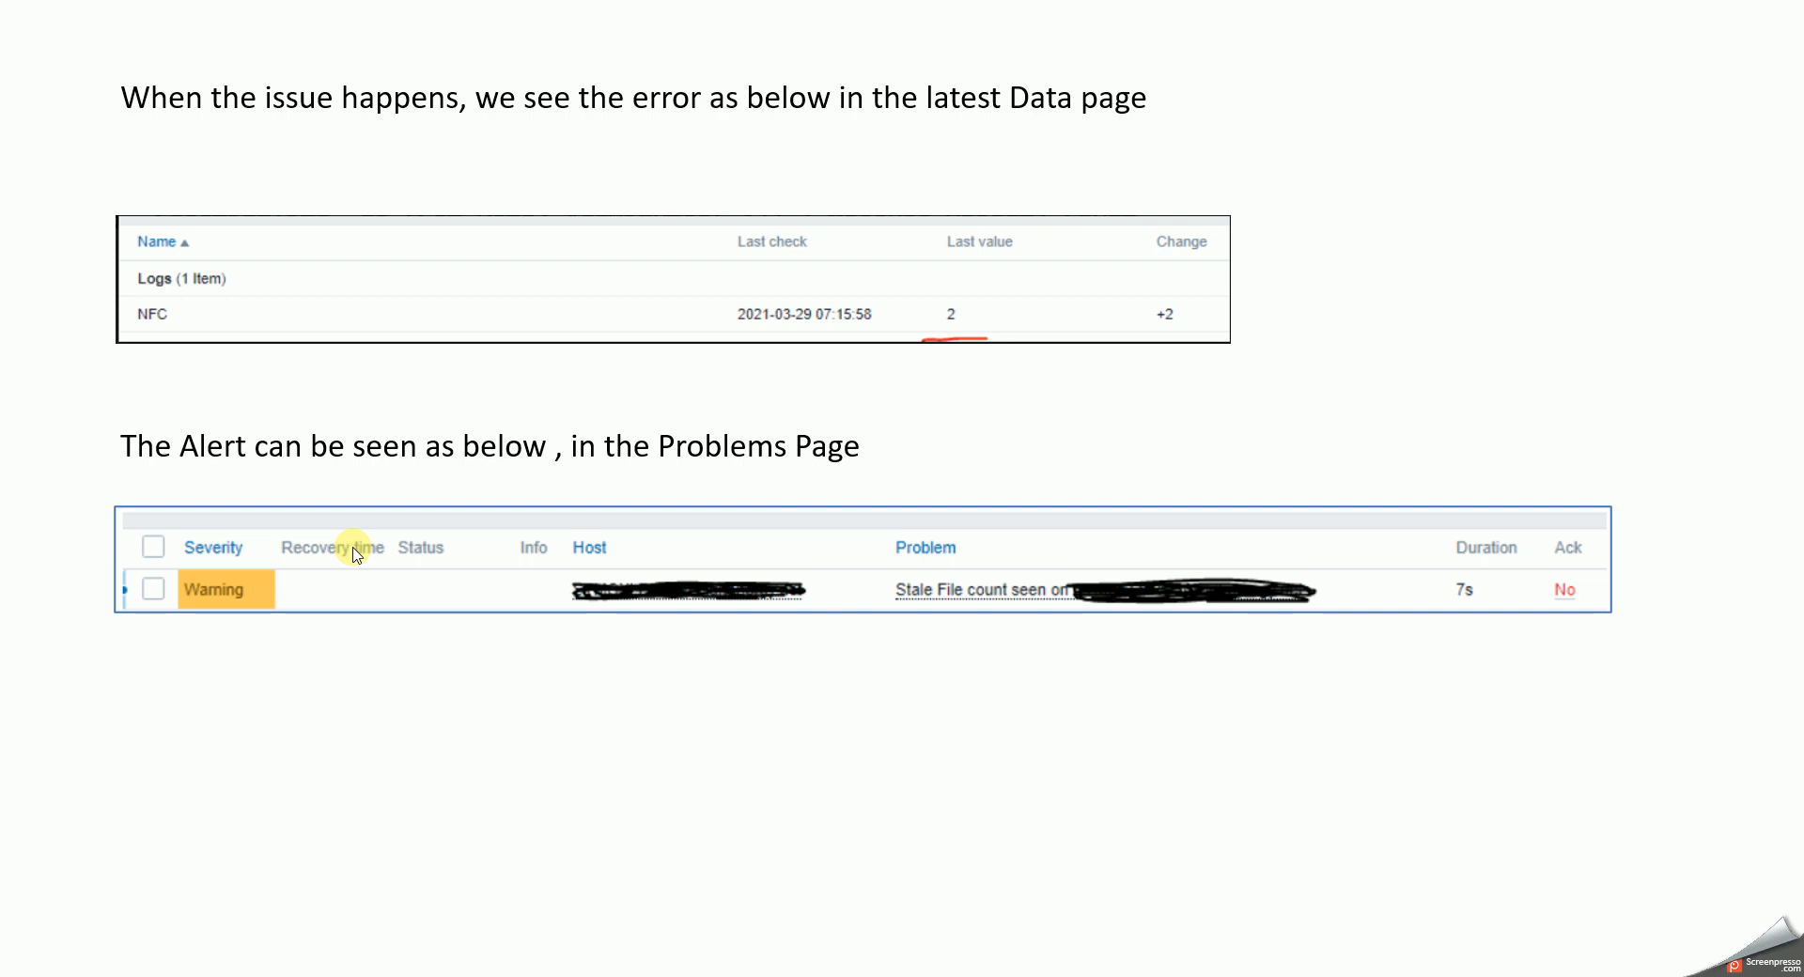
{"action": "mouse_move", "coordinate": [363, 487]}
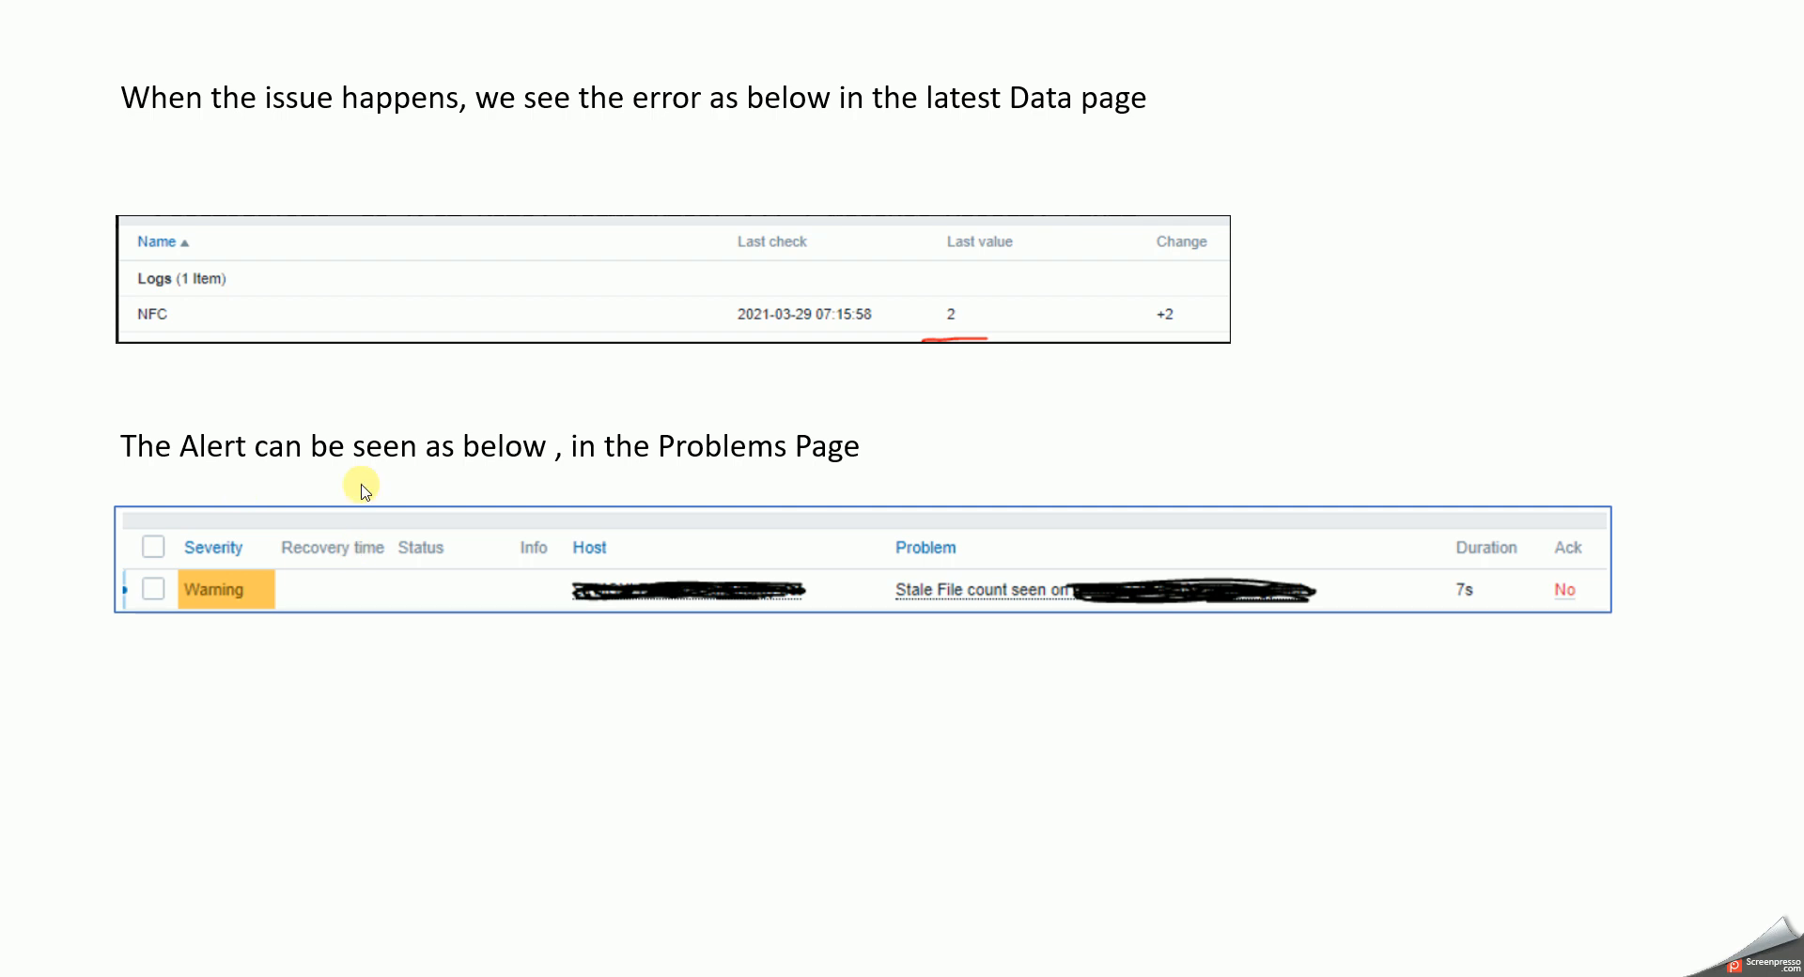
{"action": "mouse_move", "coordinate": [720, 792]}
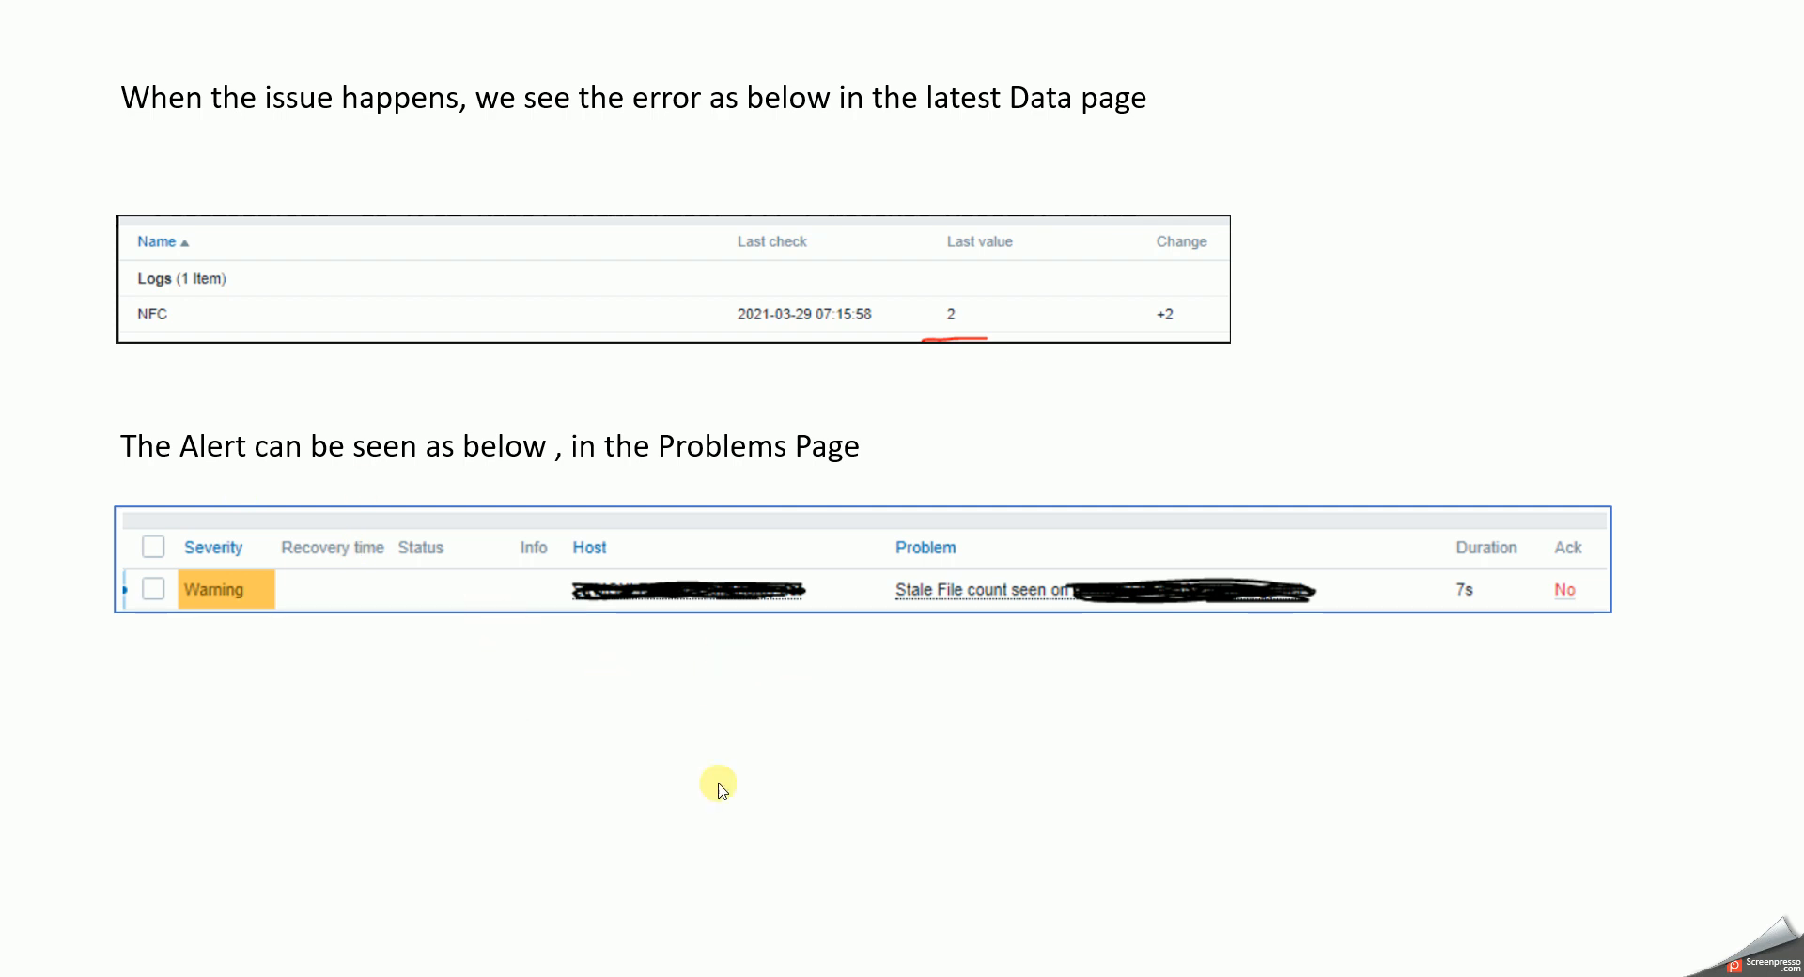
{"action": "mouse_move", "coordinate": [1195, 728]}
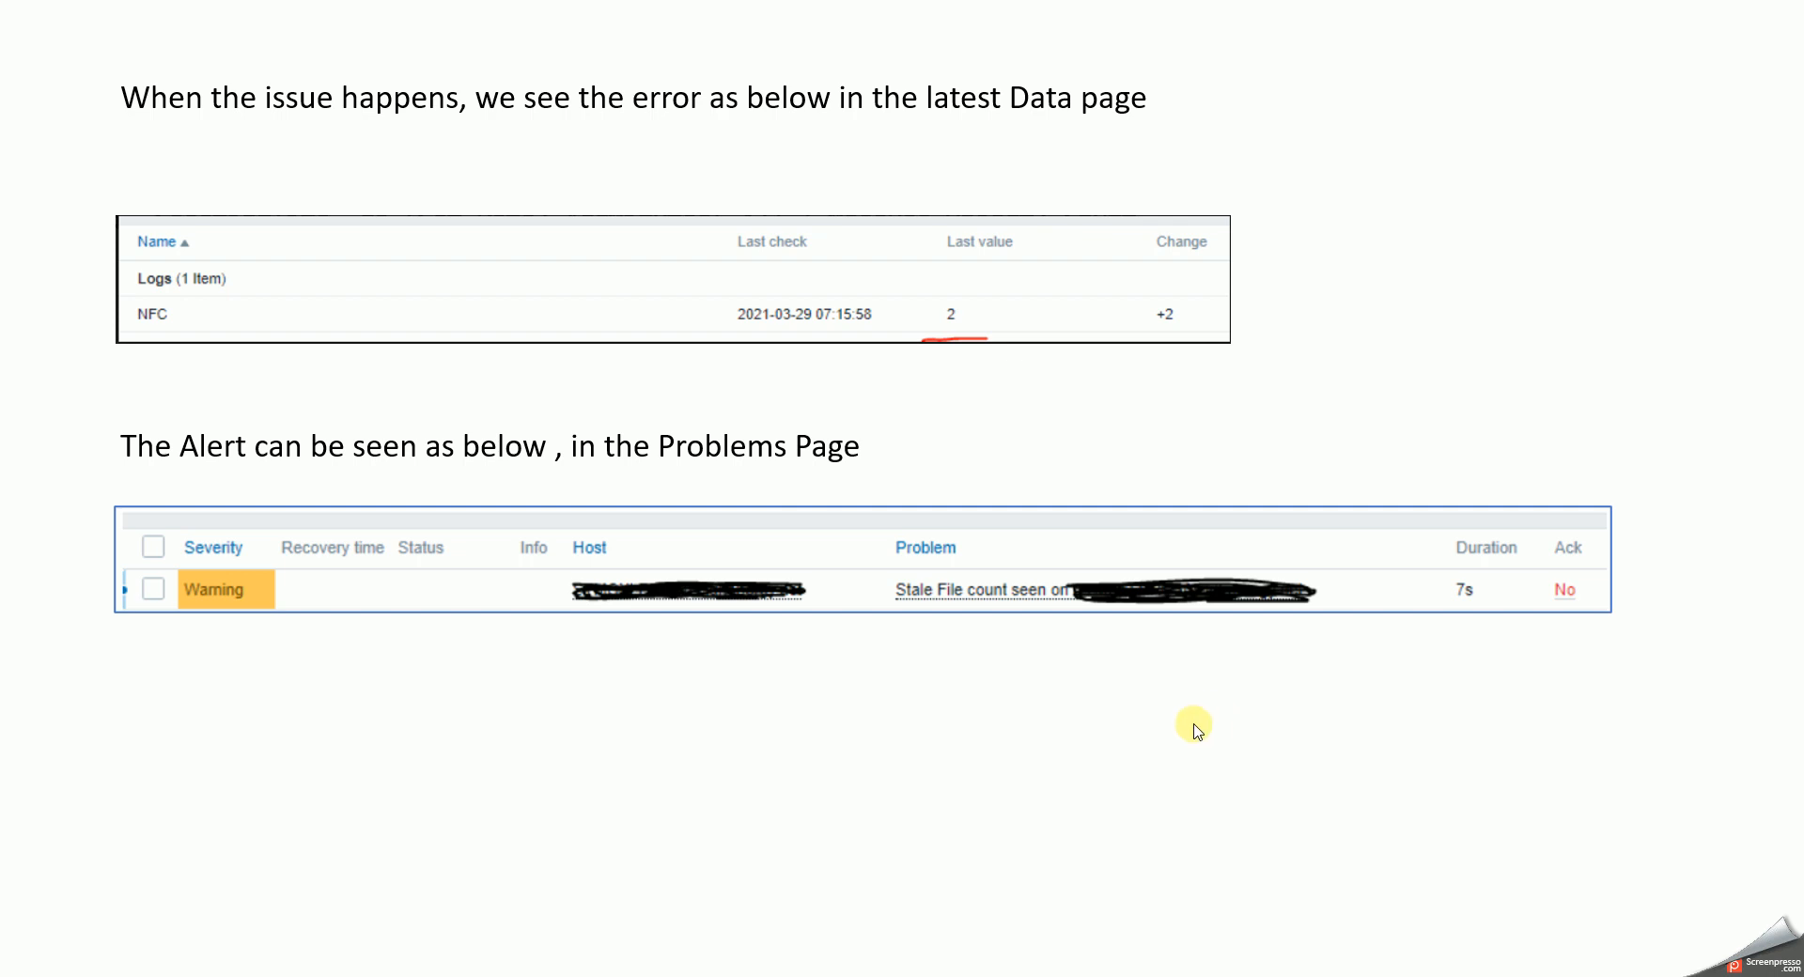